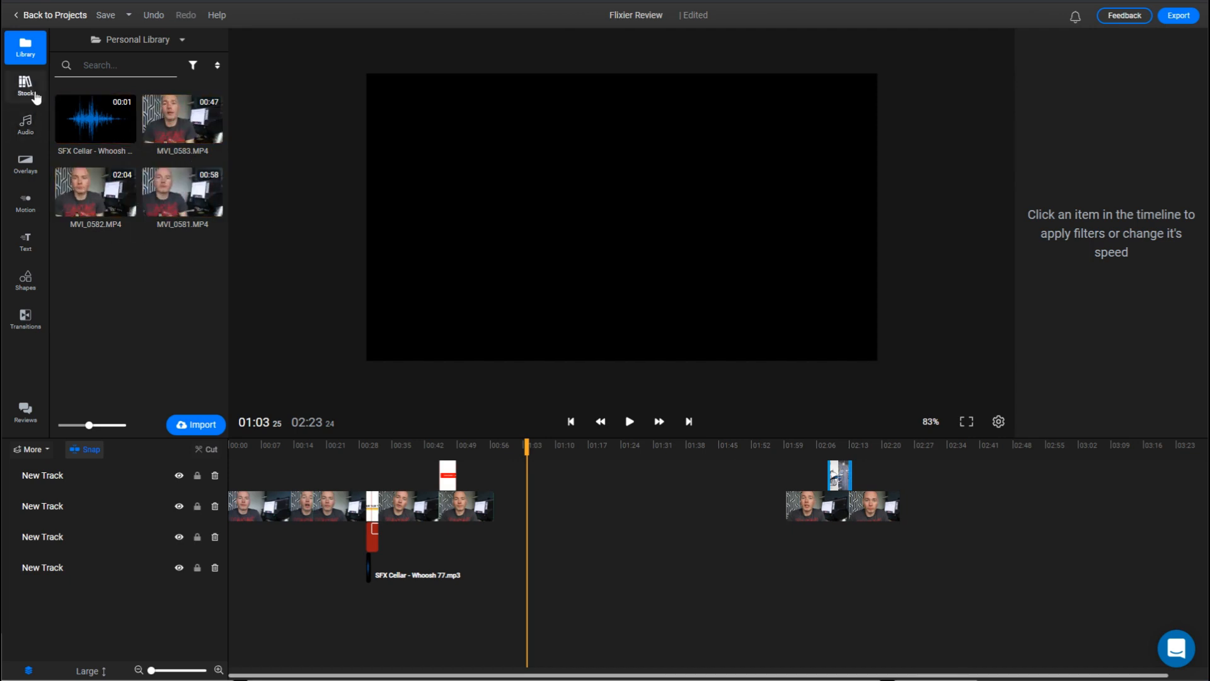
Browse stock video for 'motorbike', then search stock audio for 'folk' and preview Air
{"action": "left_click", "coordinate": [25, 86]}
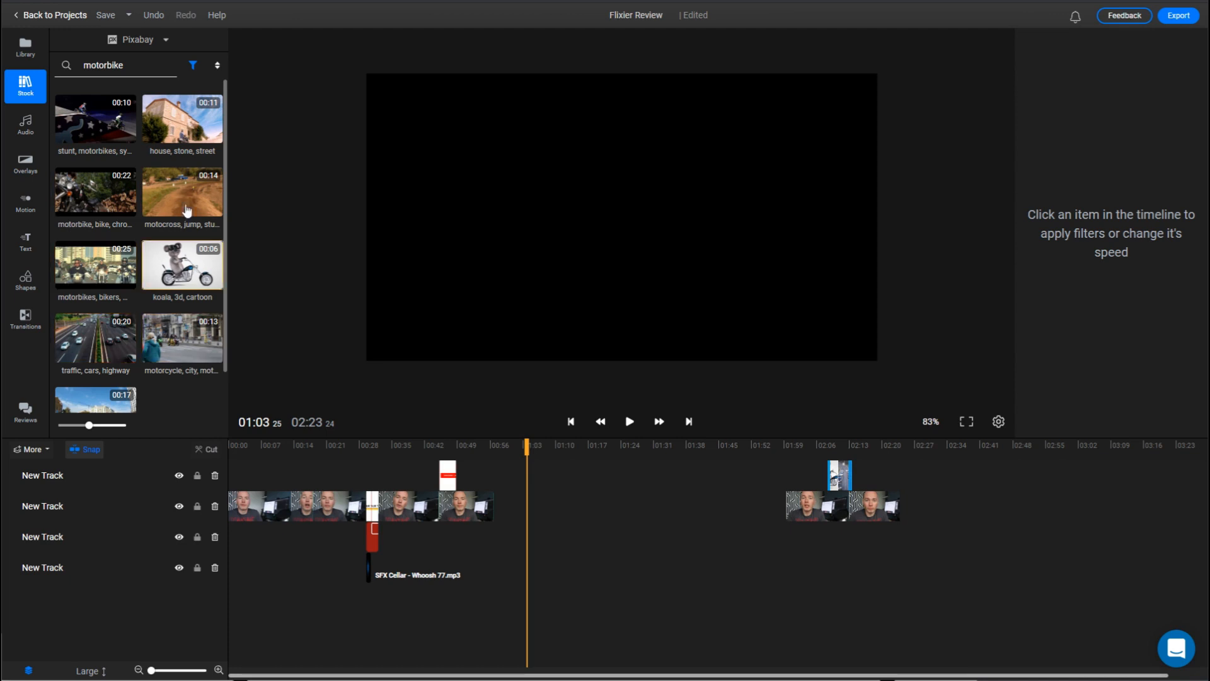
{"action": "mouse_move", "coordinate": [175, 310]}
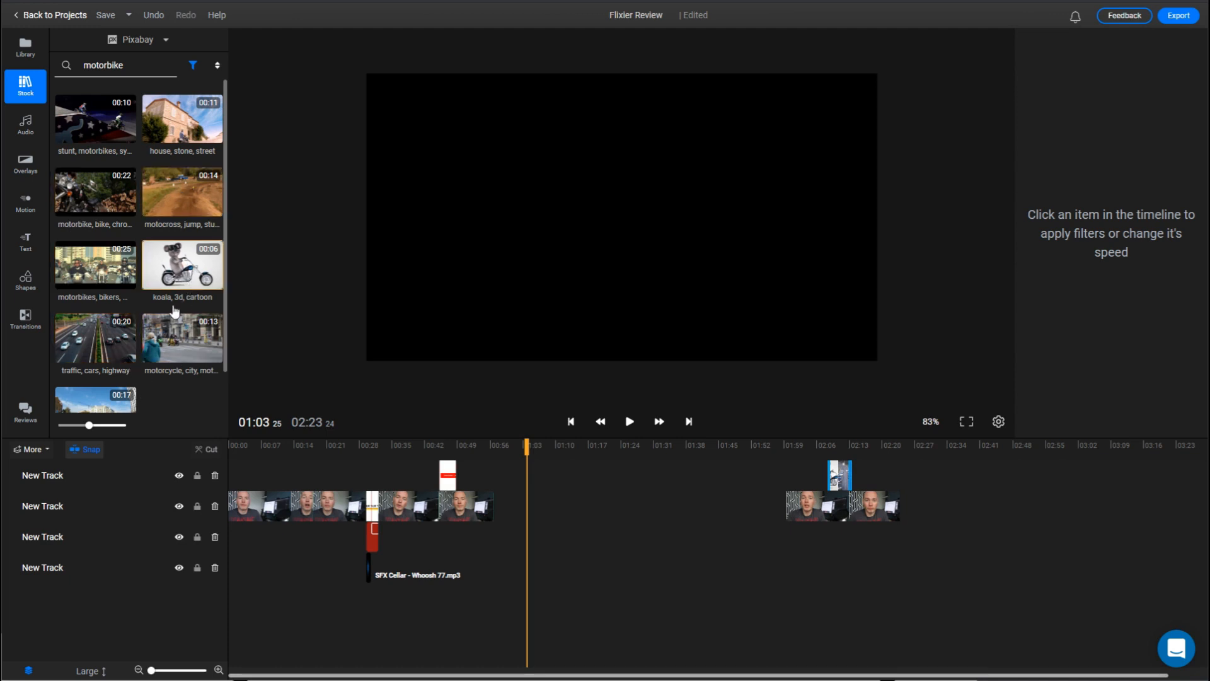
{"action": "left_click", "coordinate": [24, 125]}
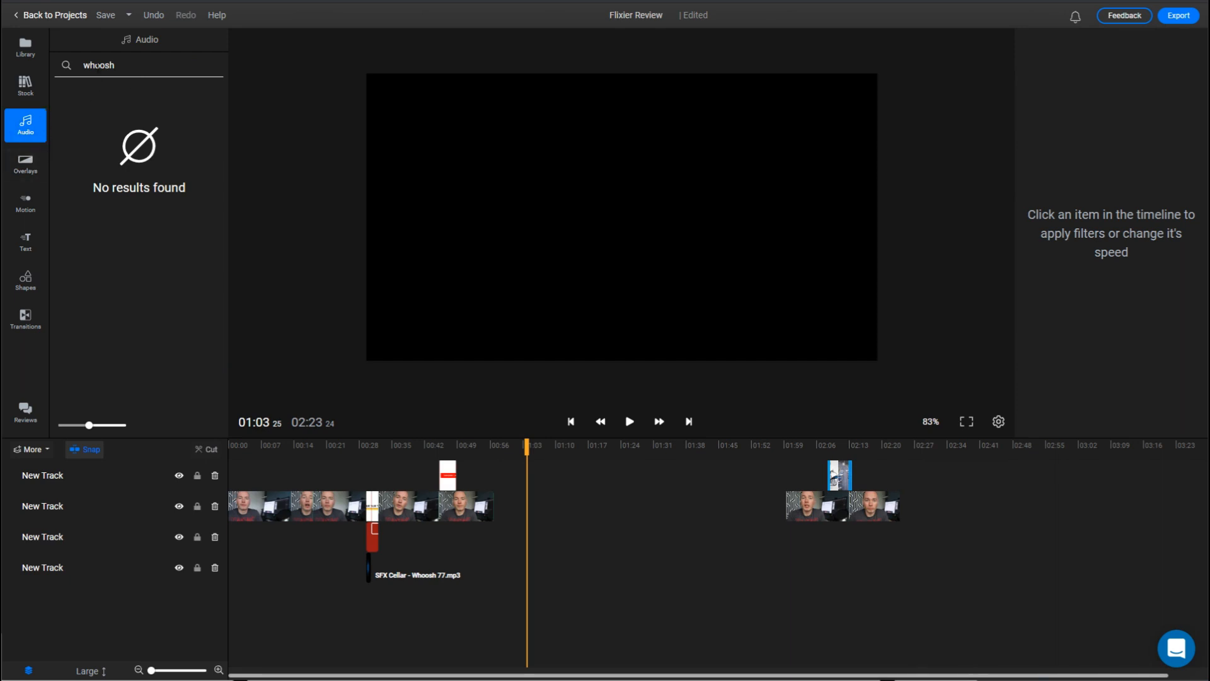
{"action": "double_click", "coordinate": [98, 65]}
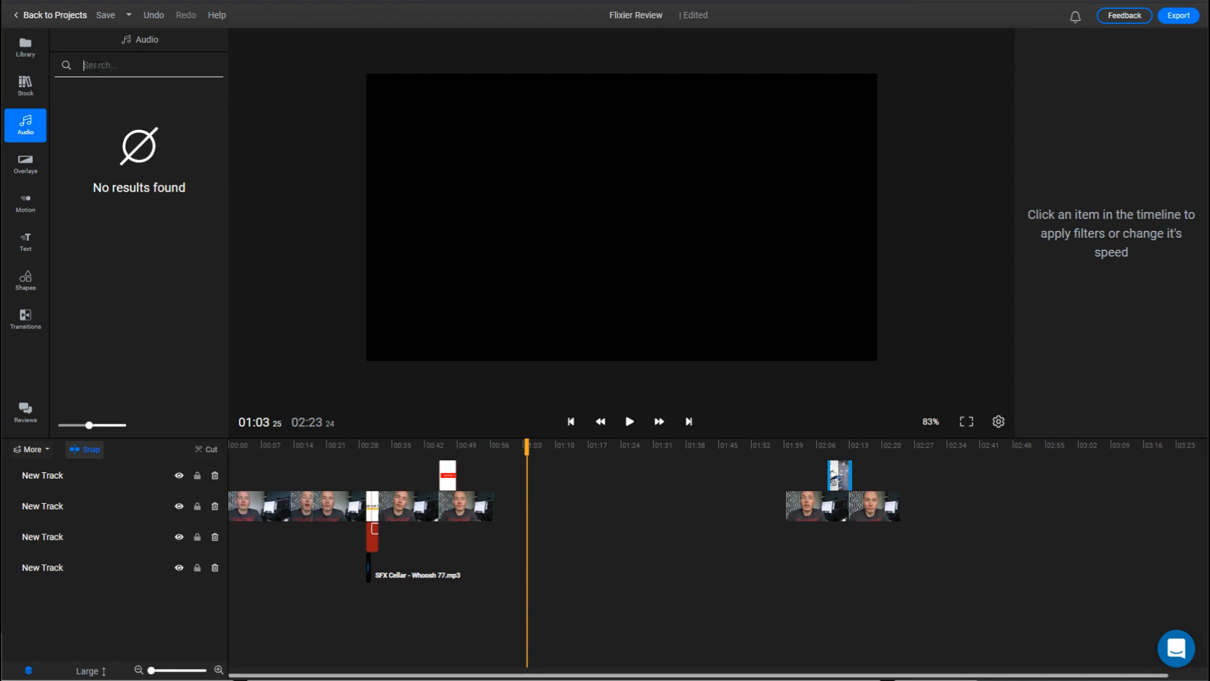
{"action": "type", "text": "folk"}
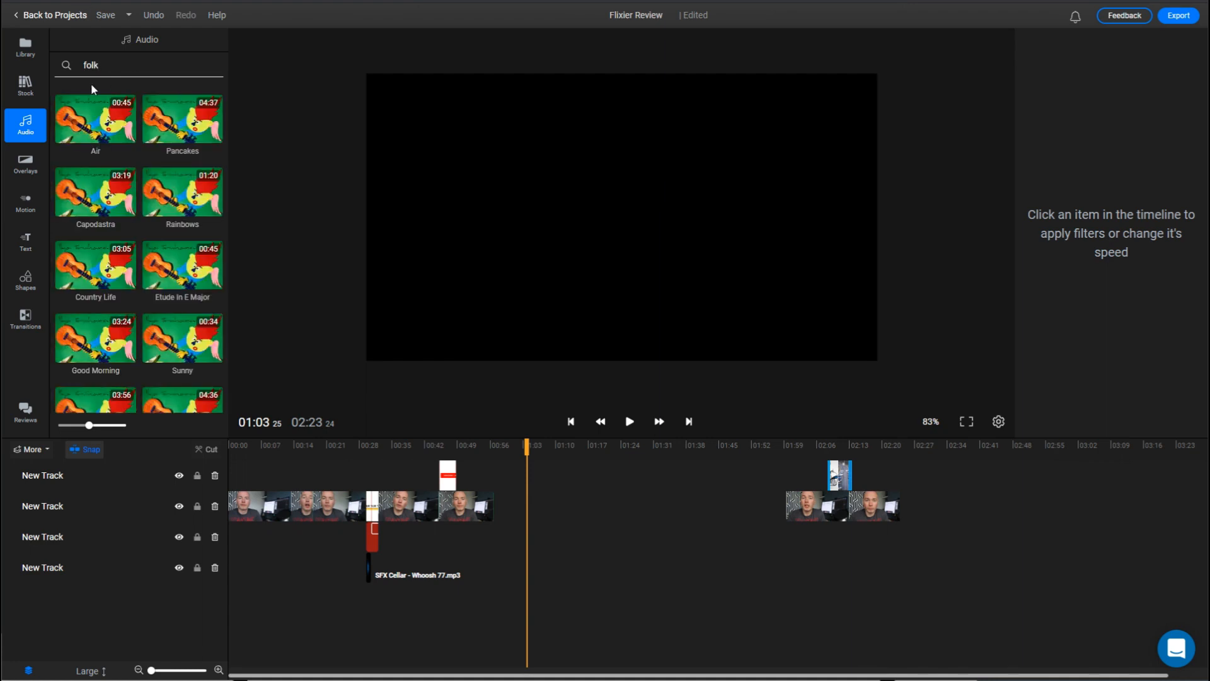
{"action": "left_click", "coordinate": [95, 119]}
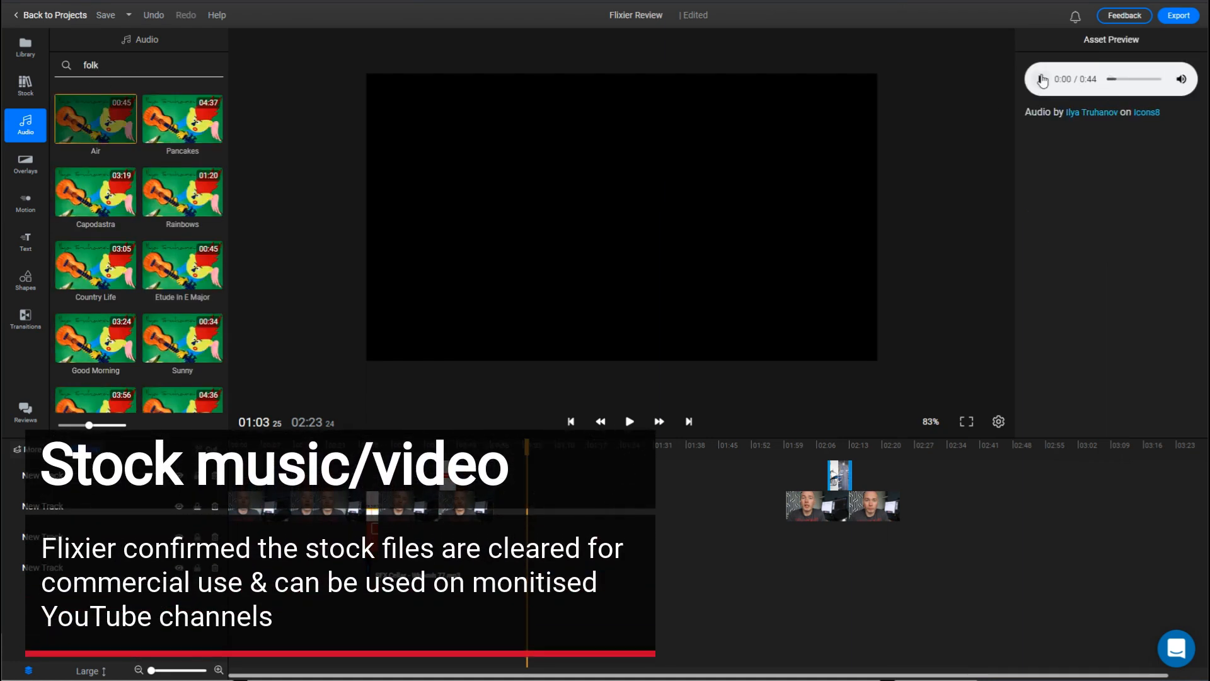
{"action": "left_click", "coordinate": [1041, 79]}
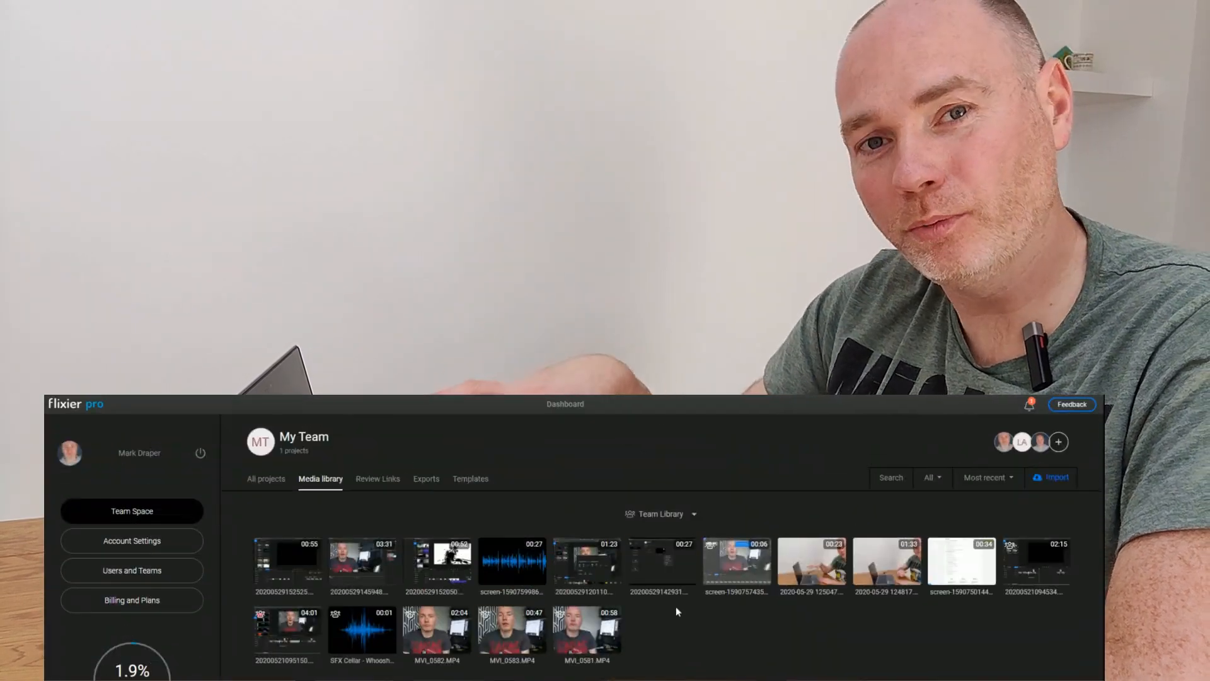
Generate a Review Link share URL for Flixier Review from the team's All projects
{"action": "left_click", "coordinate": [660, 513]}
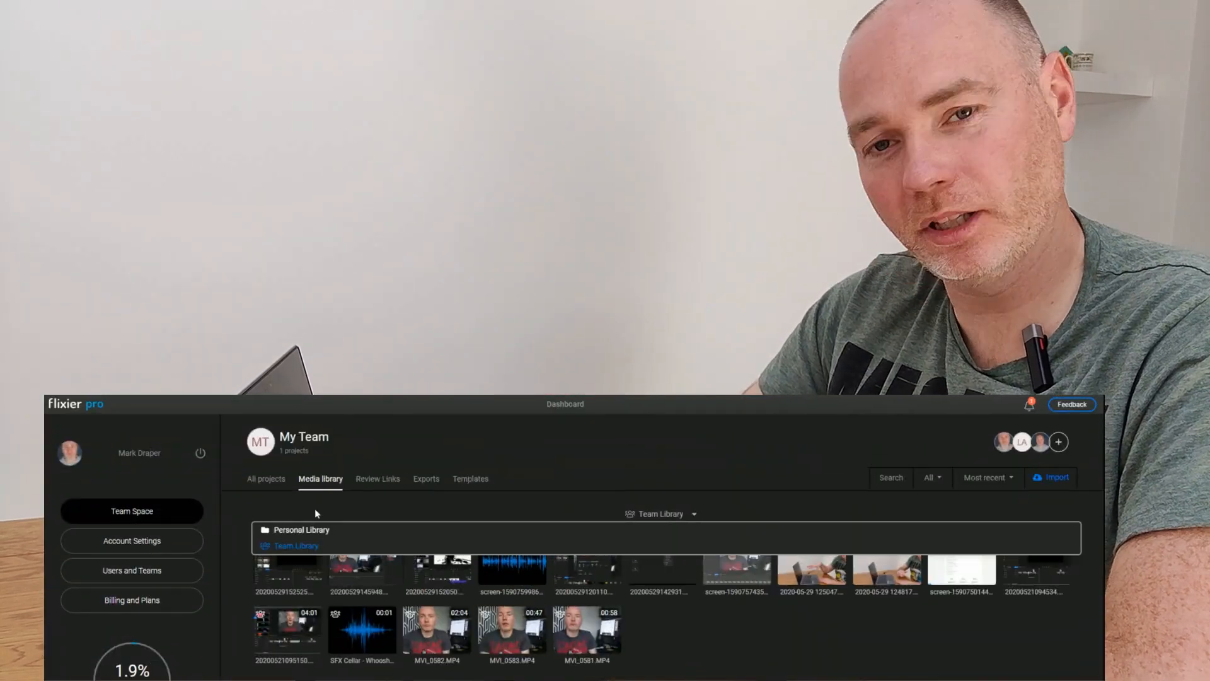
{"action": "left_click", "coordinate": [299, 530]}
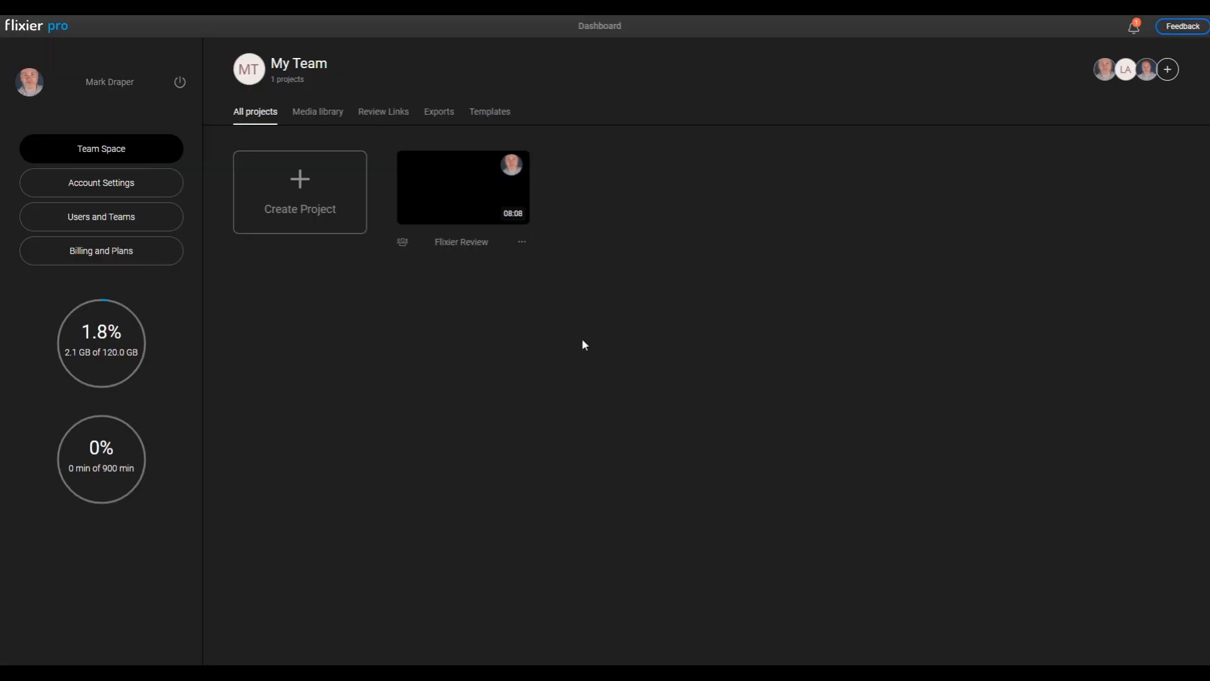
{"action": "left_click", "coordinate": [402, 243]}
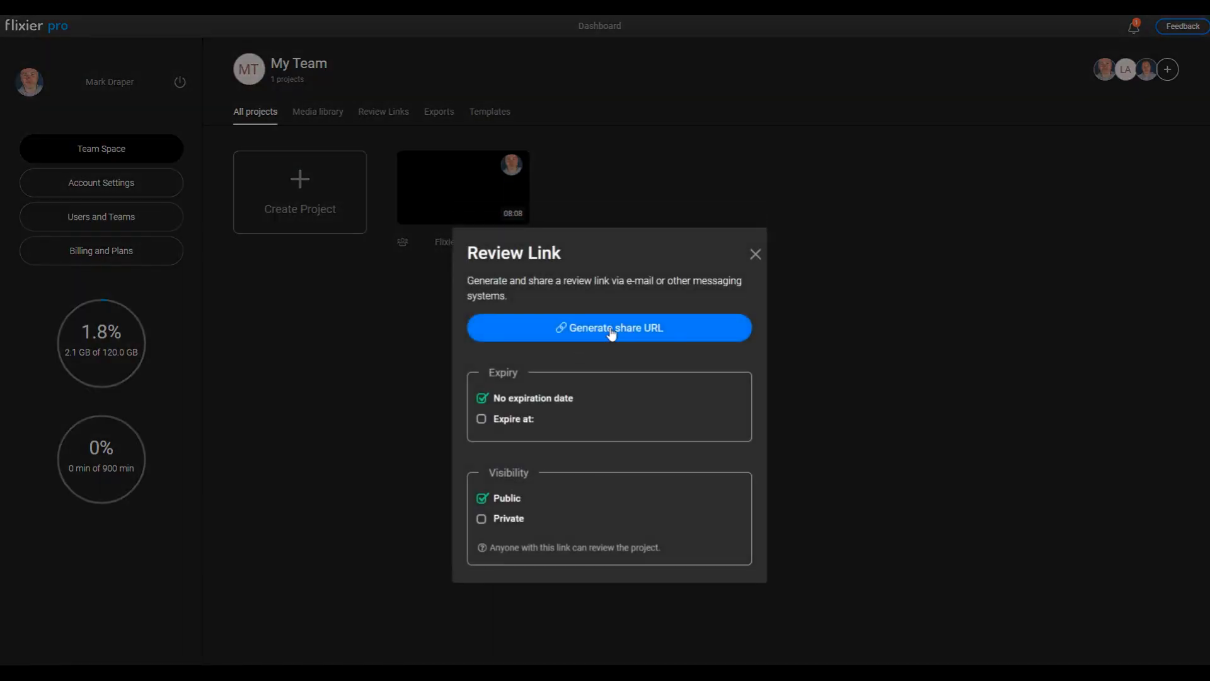
{"action": "left_click", "coordinate": [609, 327]}
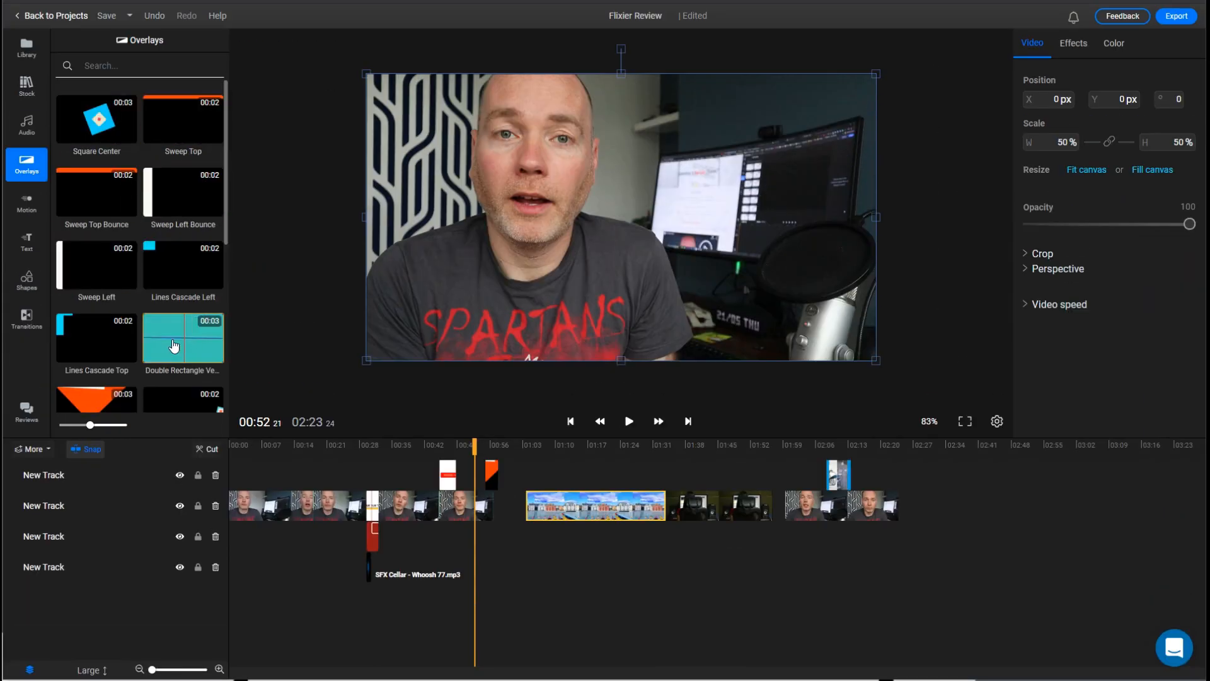
Pause on the harbour houses clip and butt the following desk clip against it
{"action": "scroll", "scroll_direction": "down", "scroll_amount": 3}
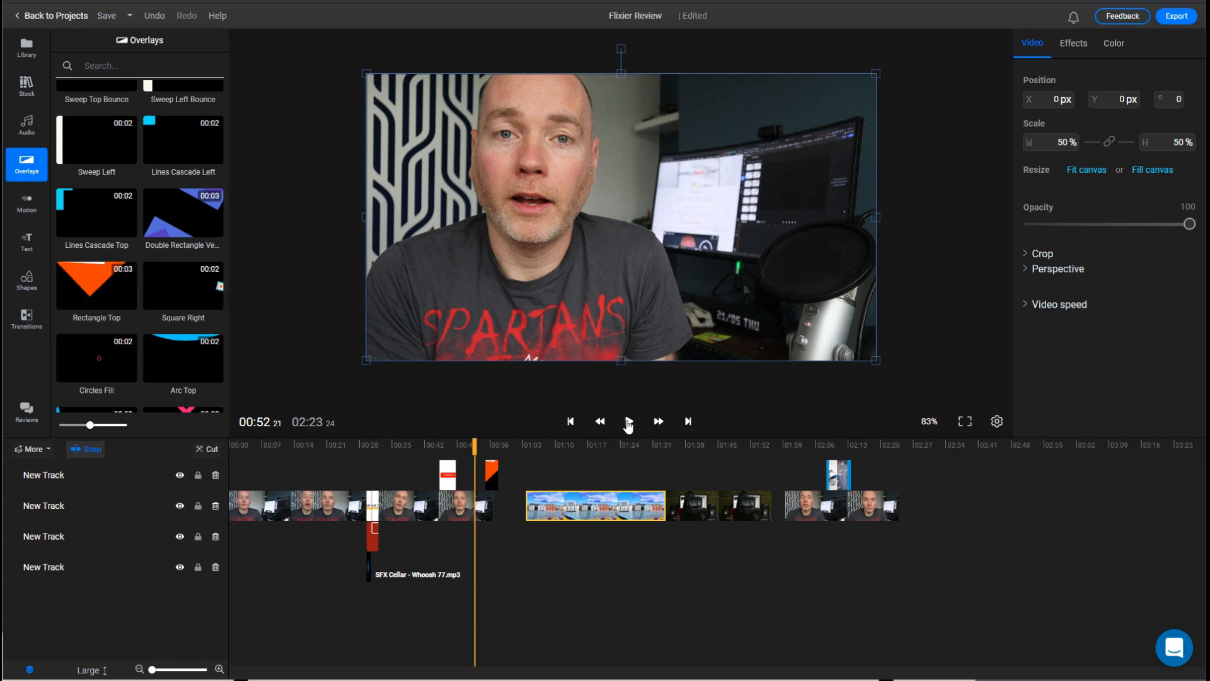
{"action": "left_click", "coordinate": [628, 422]}
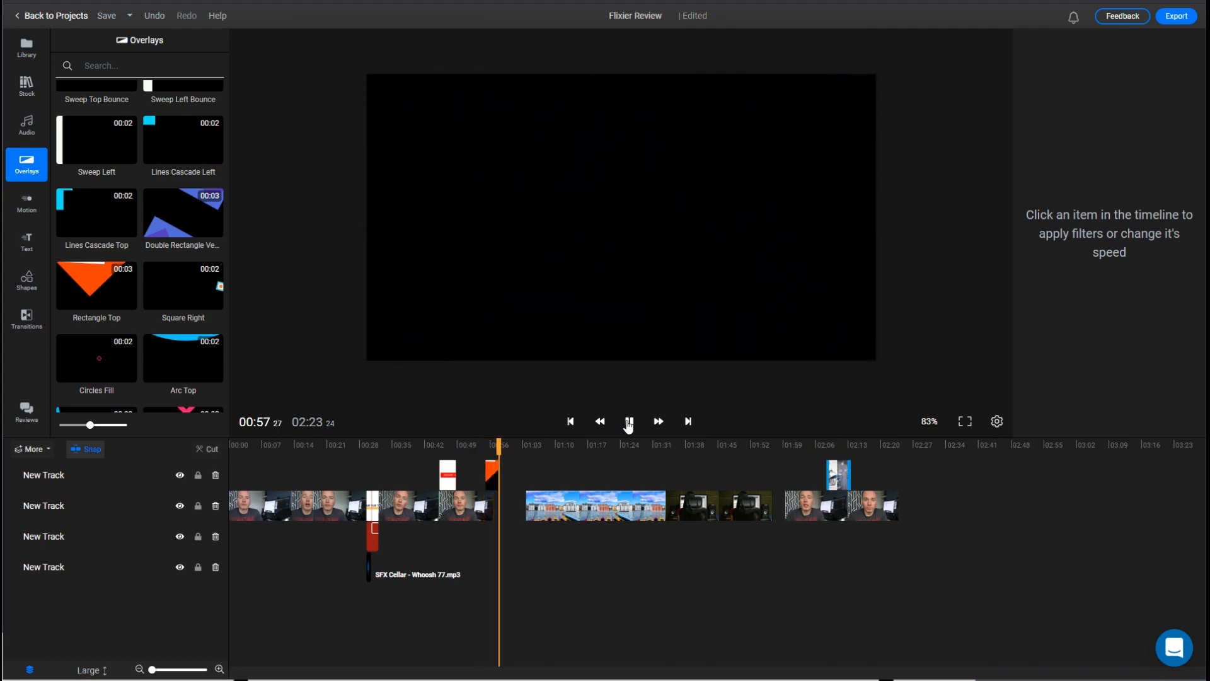
{"action": "left_click", "coordinate": [595, 506]}
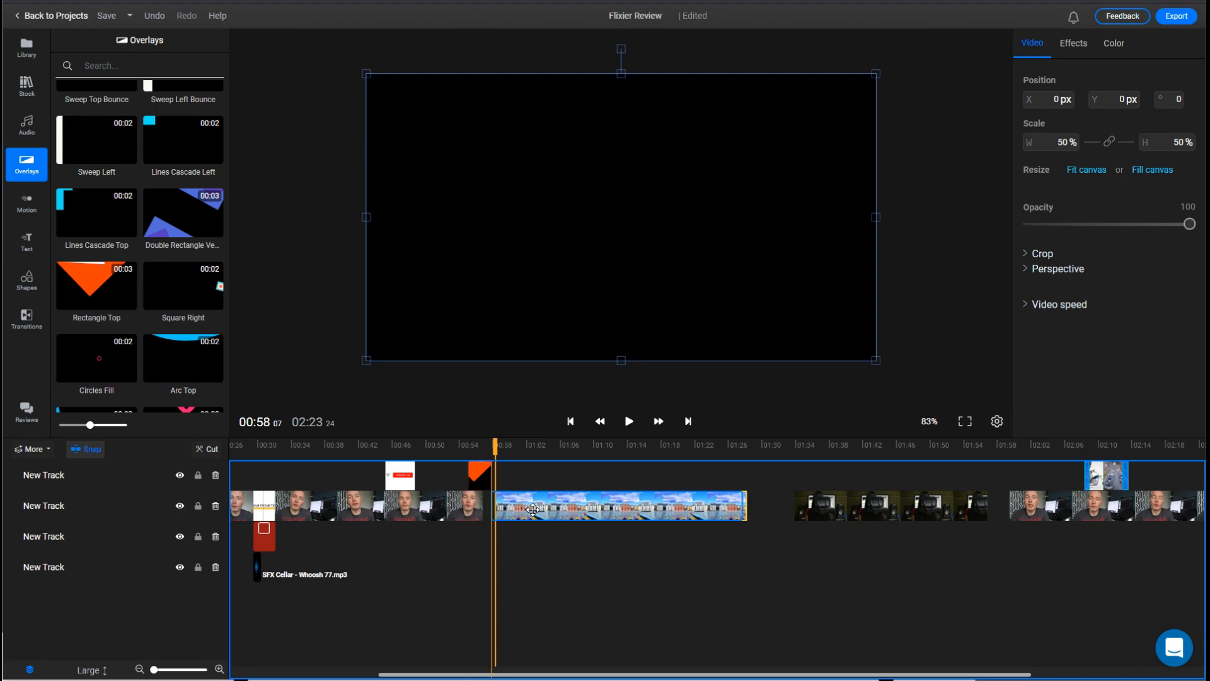
{"action": "left_click", "coordinate": [629, 420]}
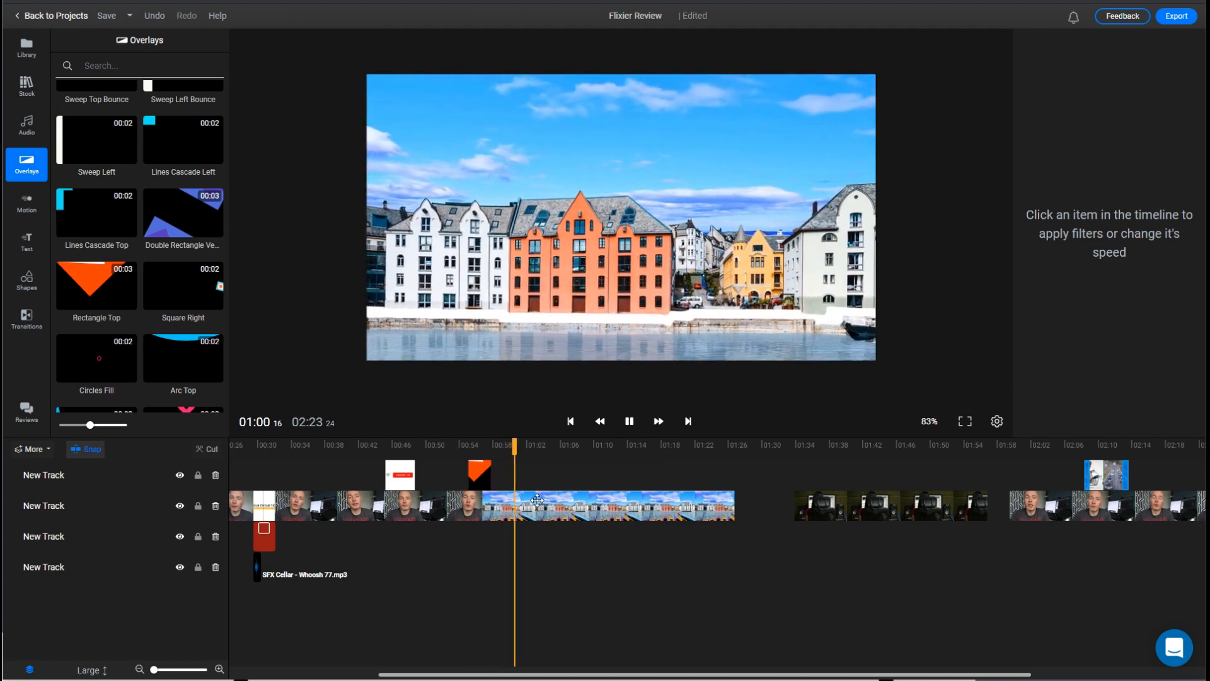
{"action": "left_click", "coordinate": [609, 507]}
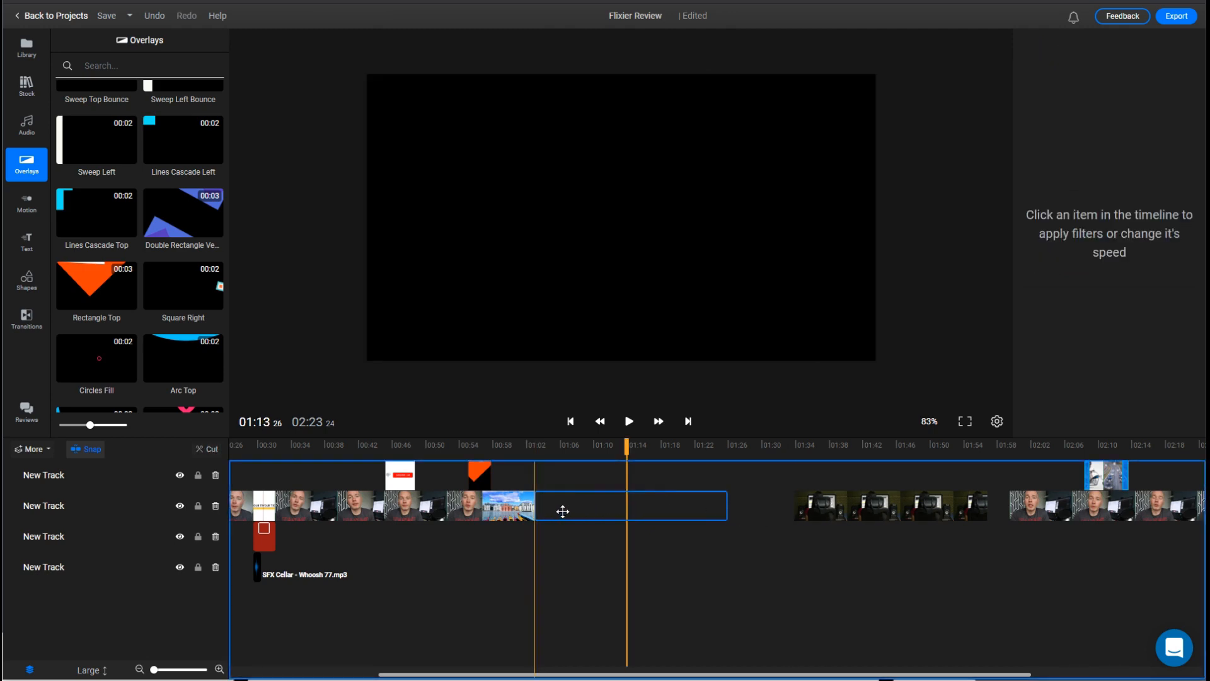
{"action": "left_click", "coordinate": [629, 505]}
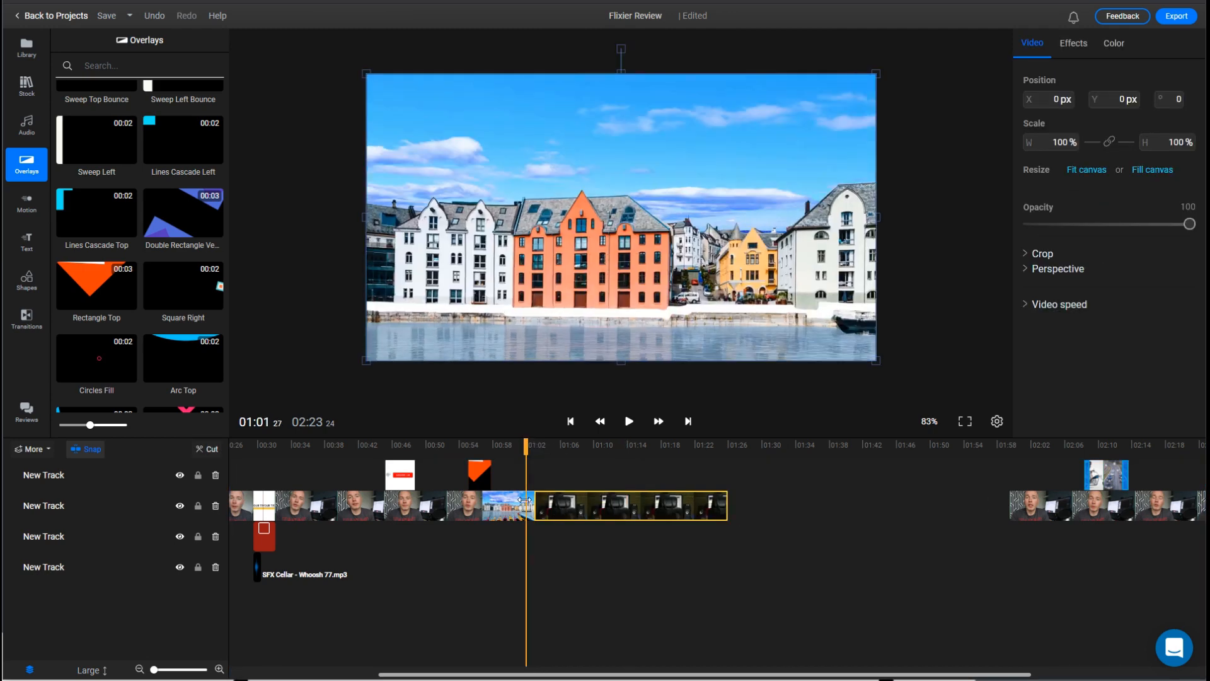
{"action": "left_click", "coordinate": [26, 318]}
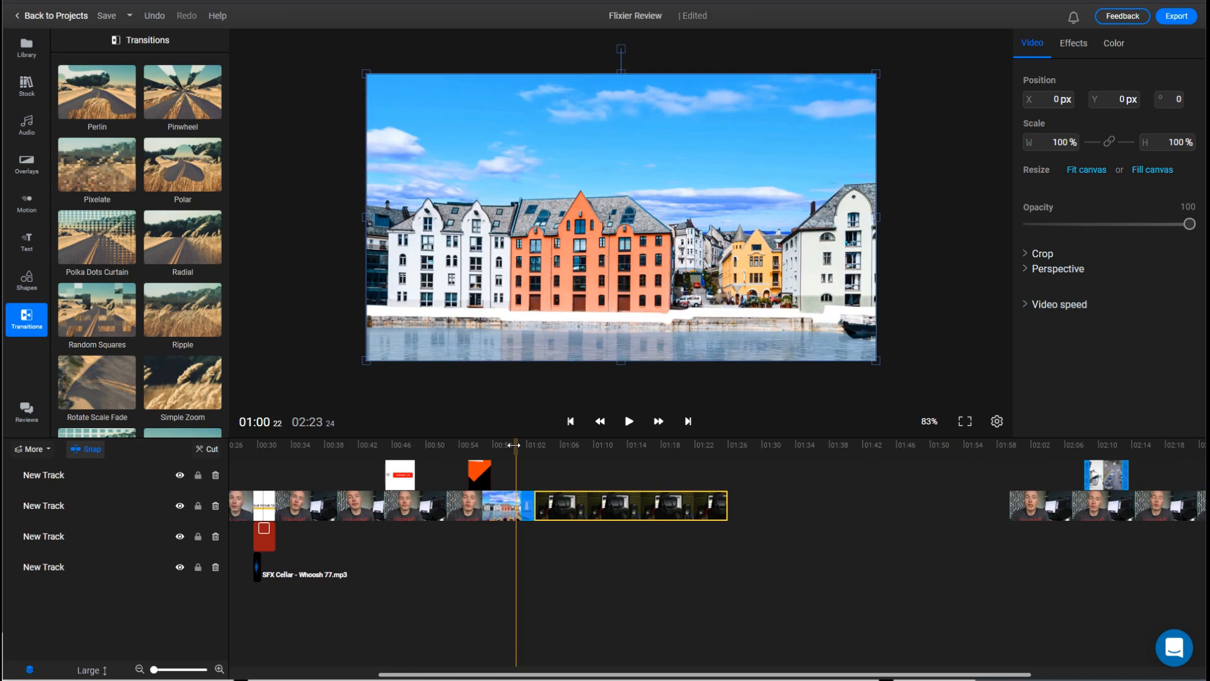
Play and pause the timeline repeatedly to preview the dark studio stock clip
{"action": "left_click", "coordinate": [628, 421]}
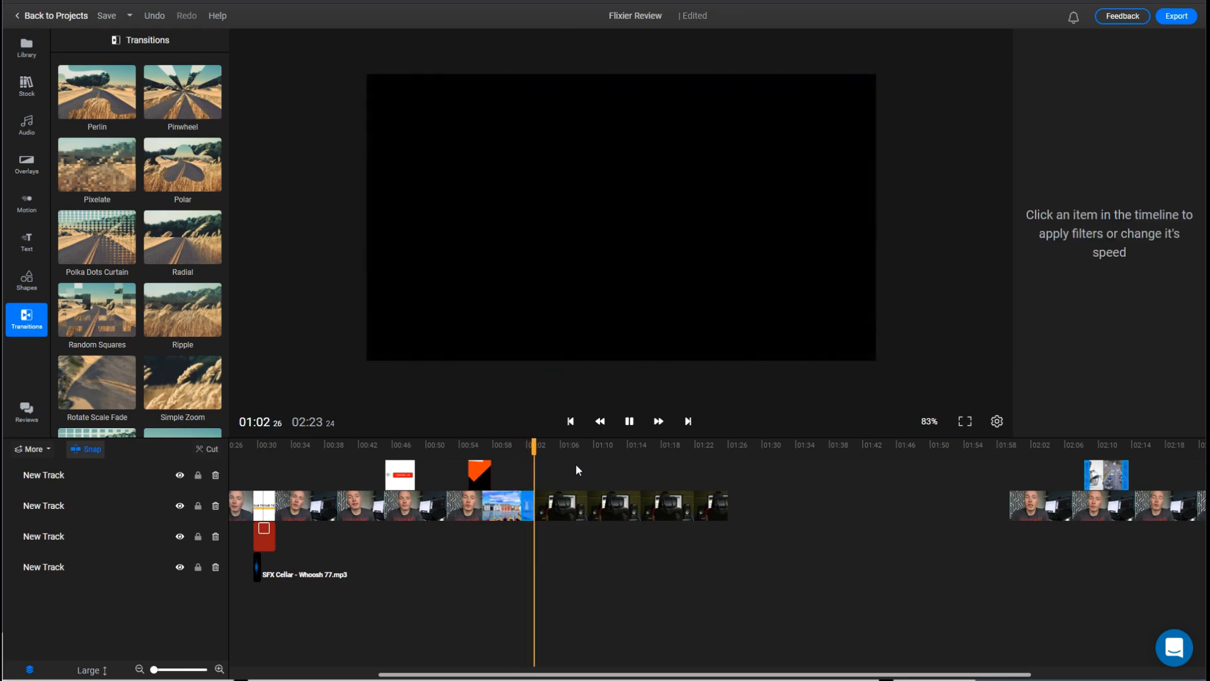
{"action": "left_click", "coordinate": [629, 506]}
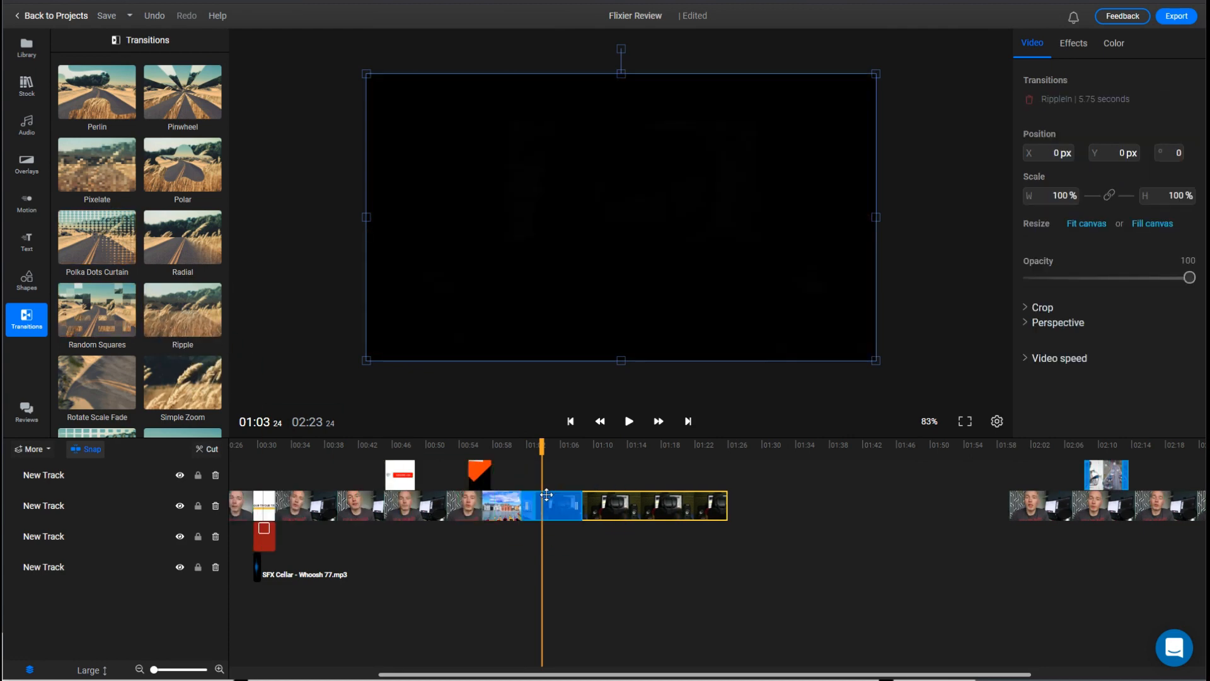
{"action": "left_click", "coordinate": [629, 422]}
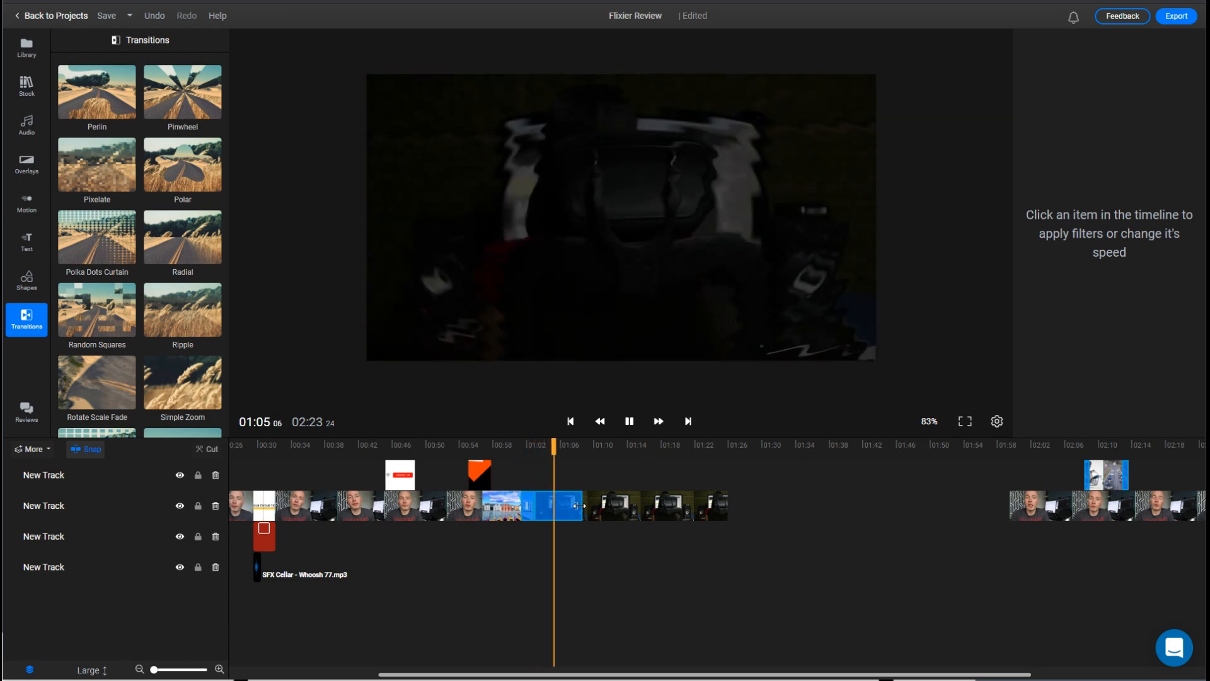
{"action": "left_click", "coordinate": [640, 506]}
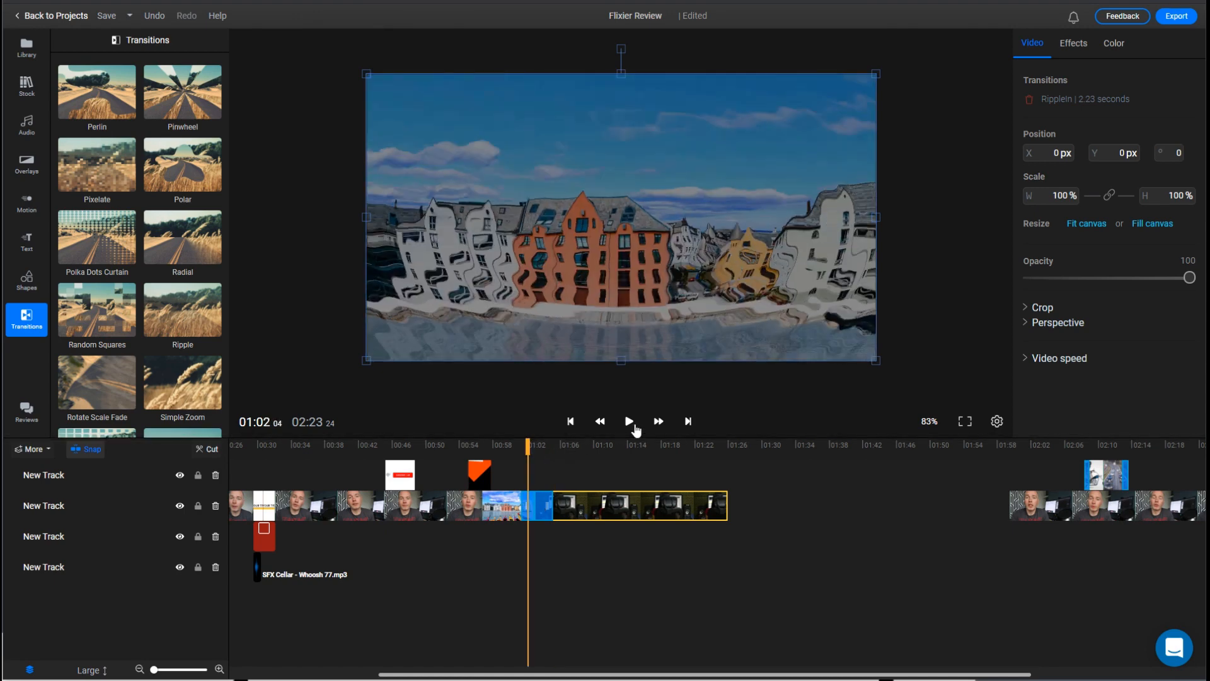
{"action": "left_click", "coordinate": [629, 422]}
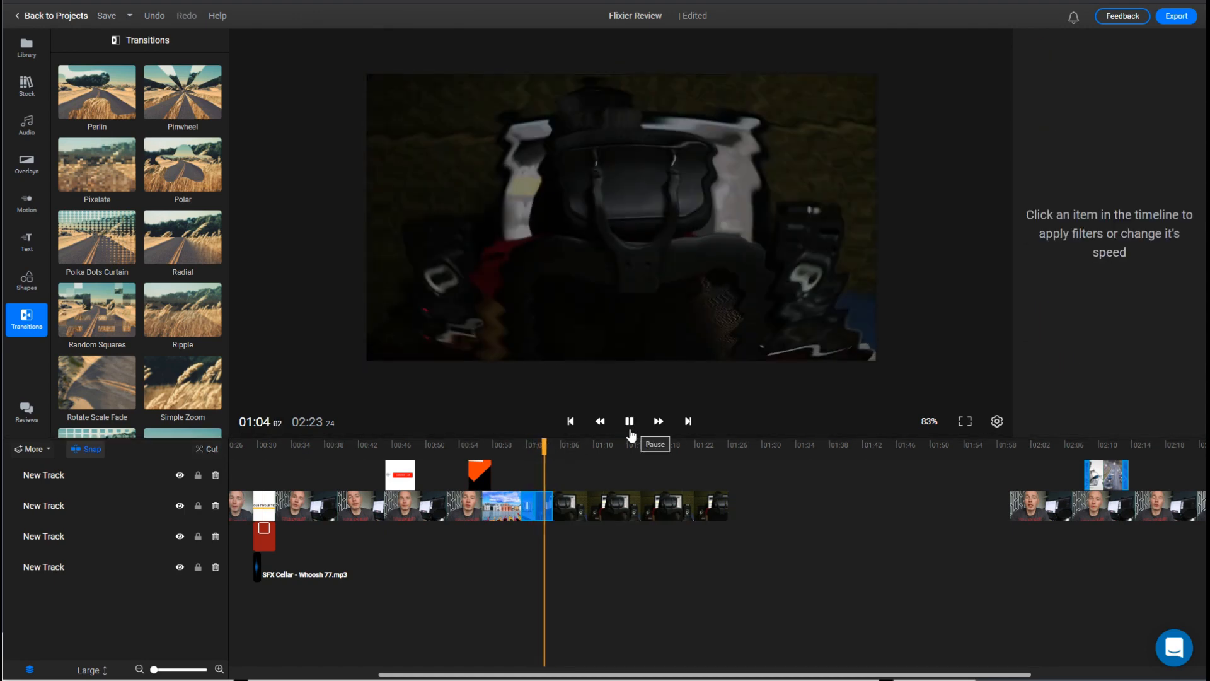
{"action": "left_click", "coordinate": [640, 505]}
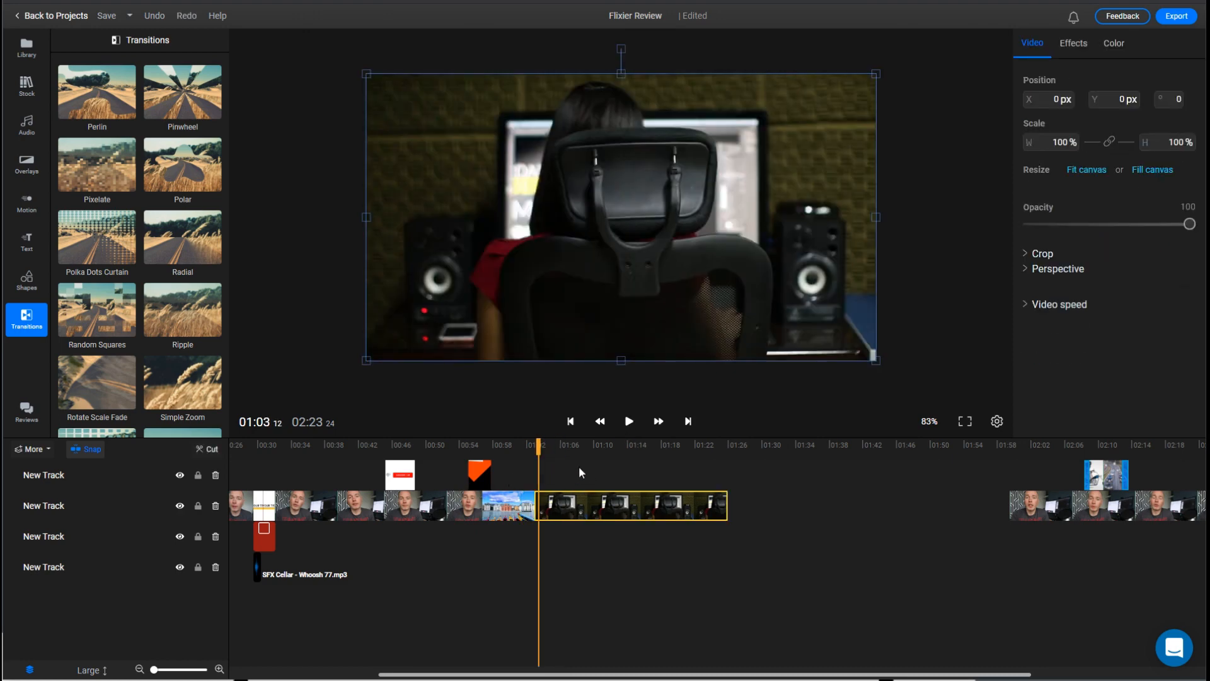
{"action": "scroll", "scroll_direction": "down", "scroll_amount": 3}
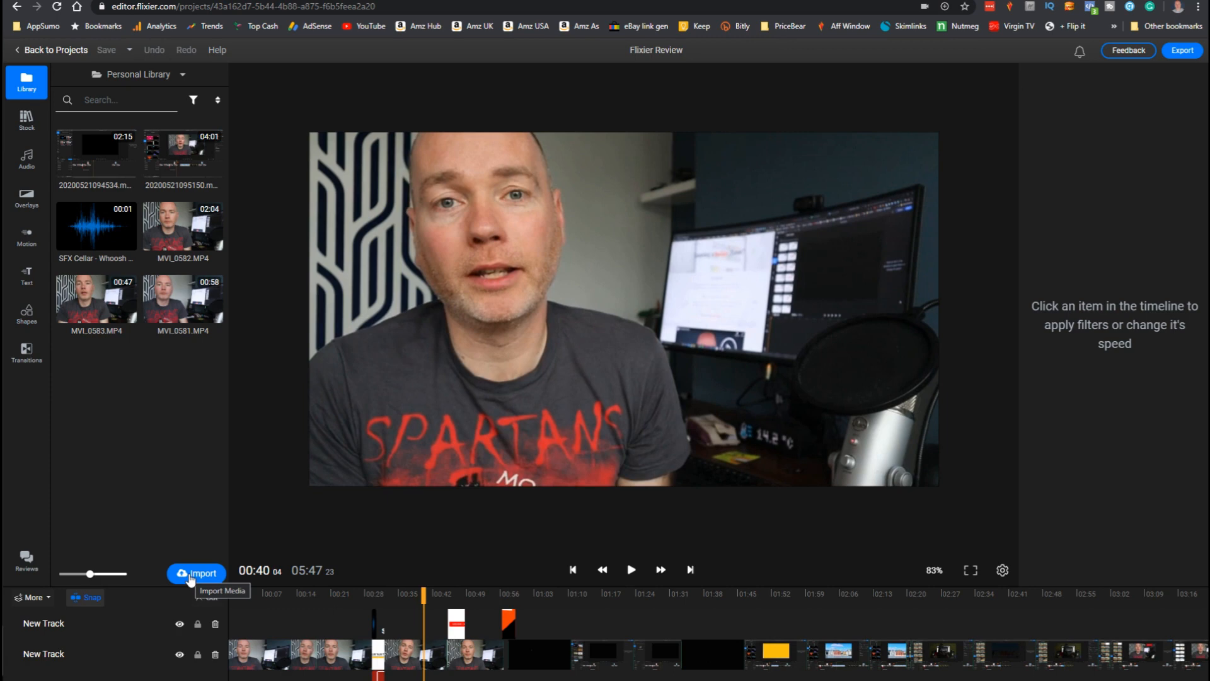
Screen-record the shared AppSumo Flixier offer Chrome tab as video
{"action": "left_click", "coordinate": [196, 573]}
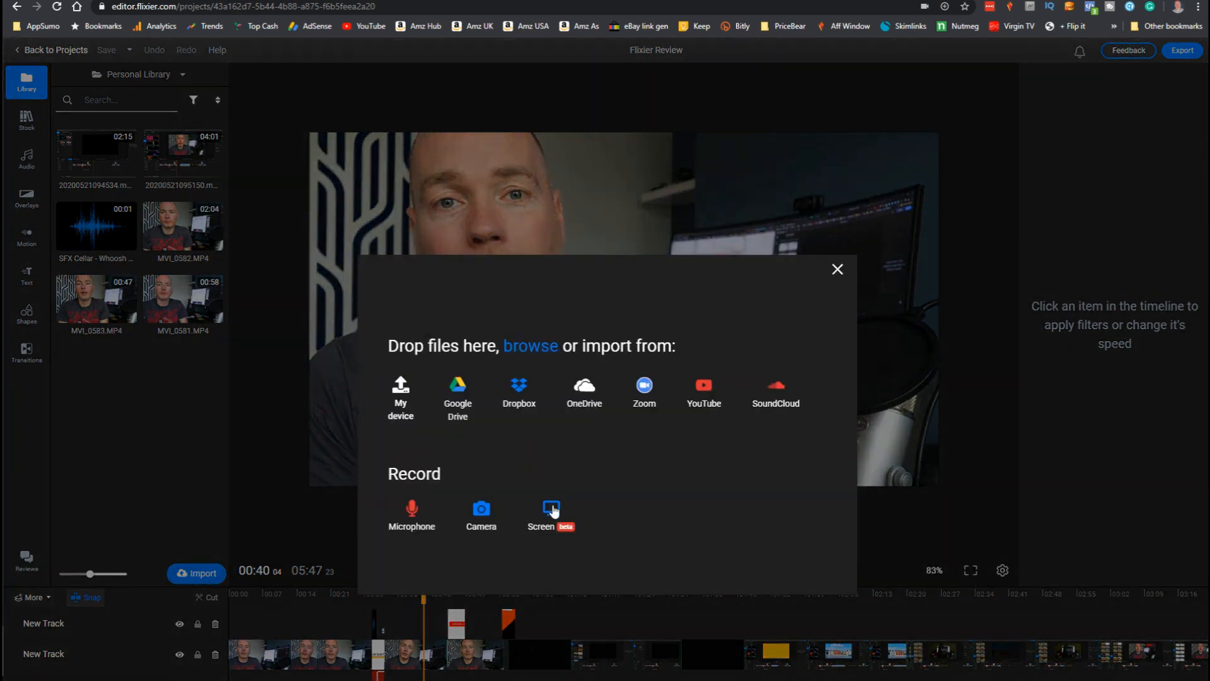
{"action": "left_click", "coordinate": [550, 510]}
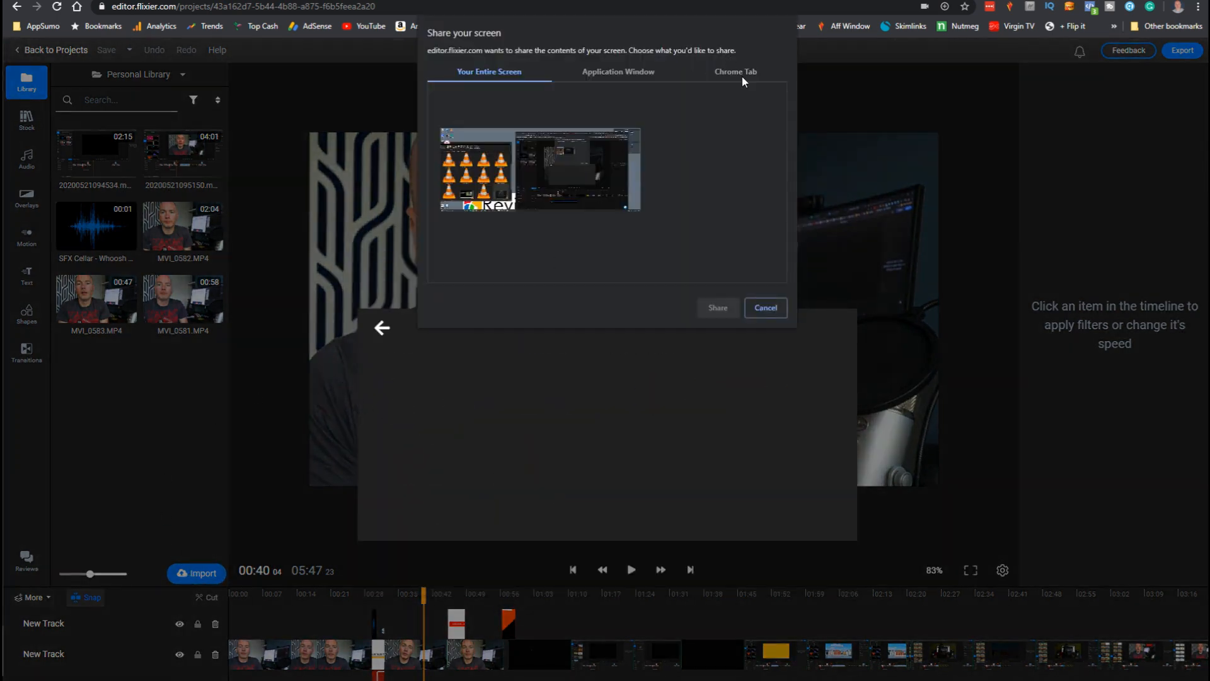
{"action": "left_click", "coordinate": [733, 72]}
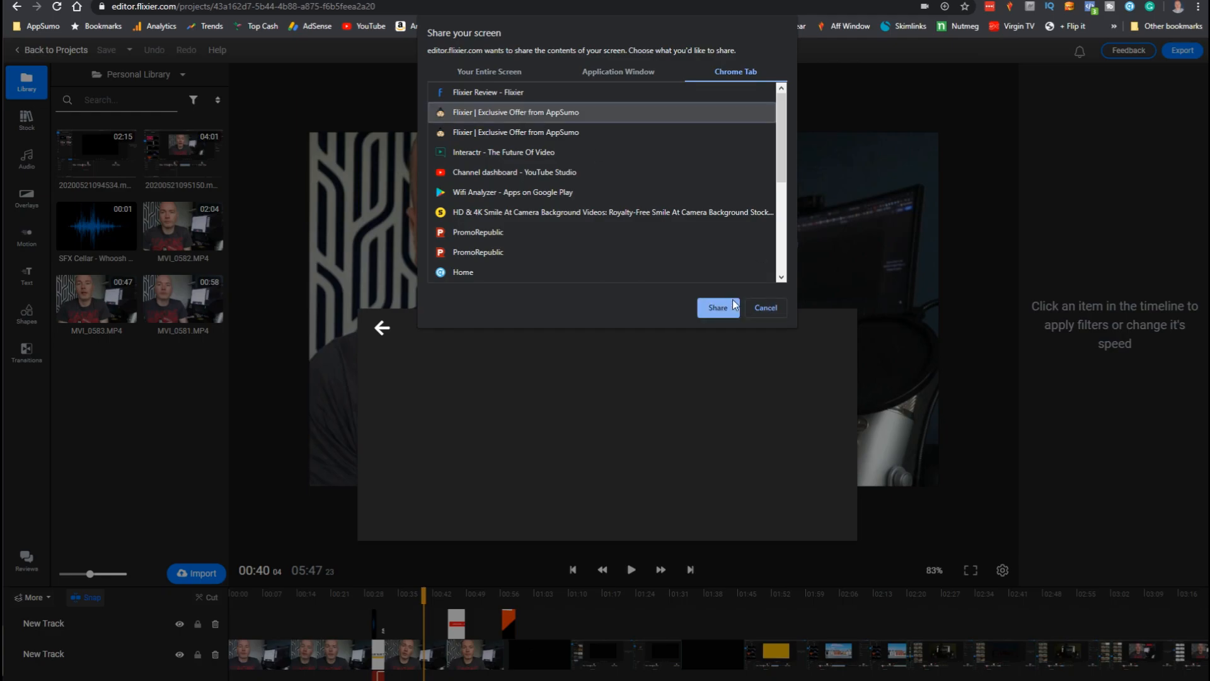
{"action": "left_click", "coordinate": [718, 307]}
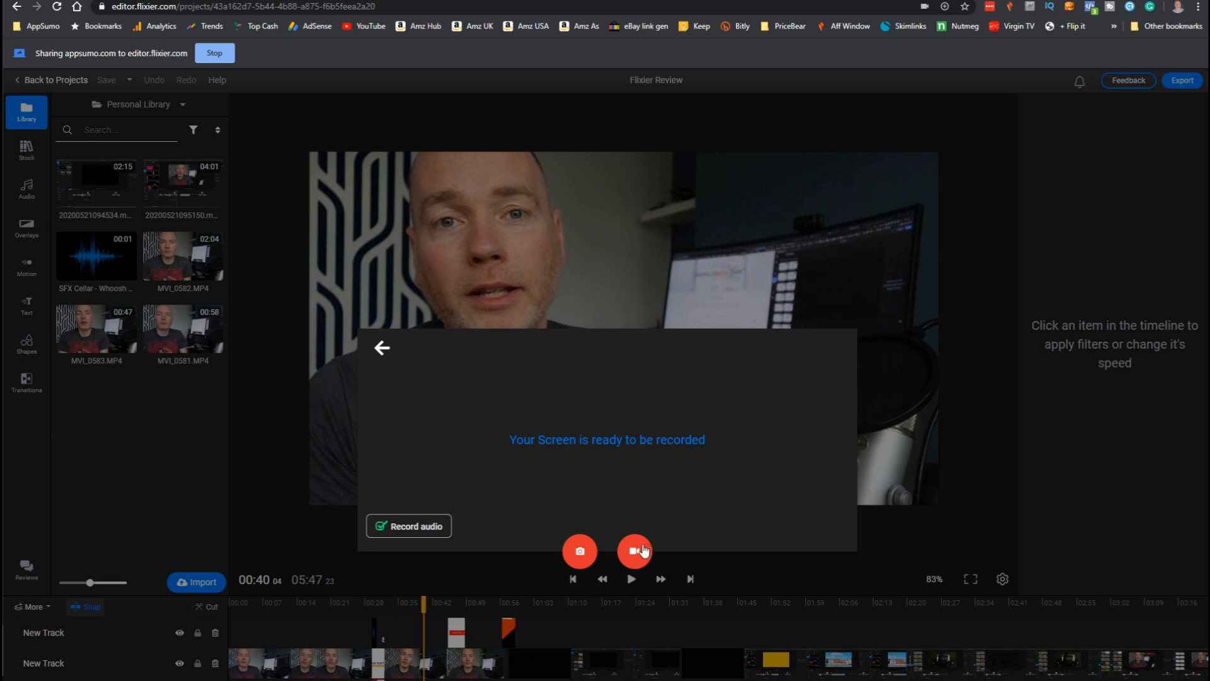
{"action": "left_click", "coordinate": [635, 550]}
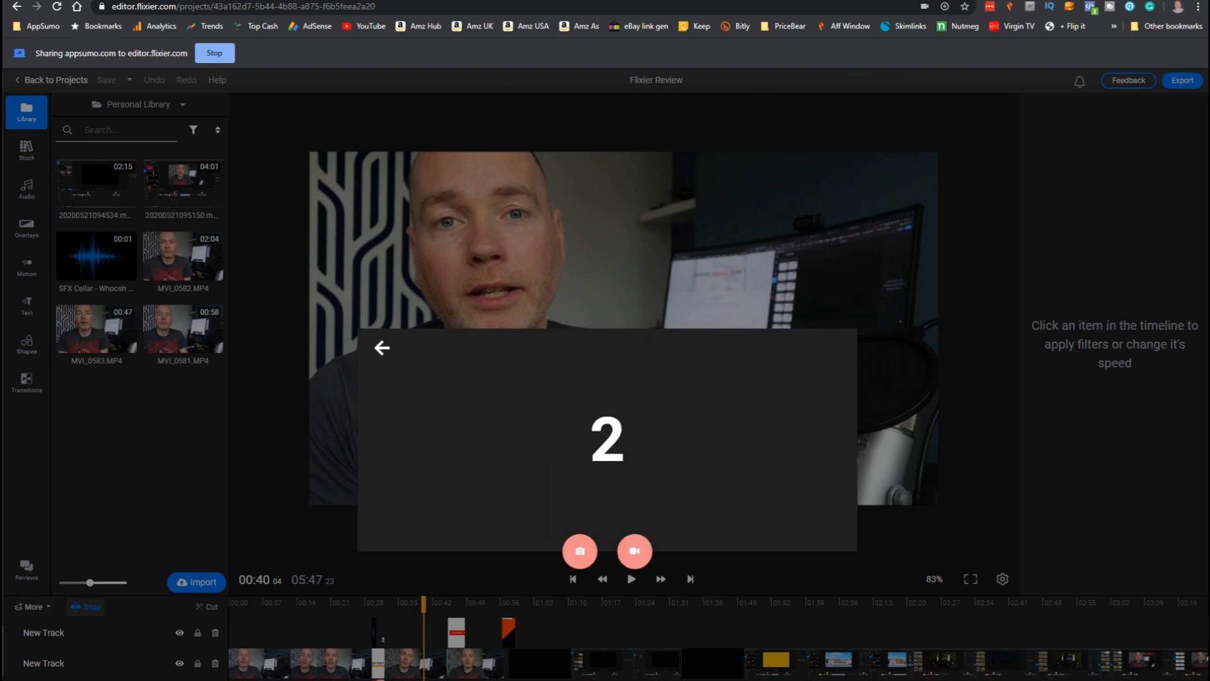
{"action": "left_click", "coordinate": [634, 550]}
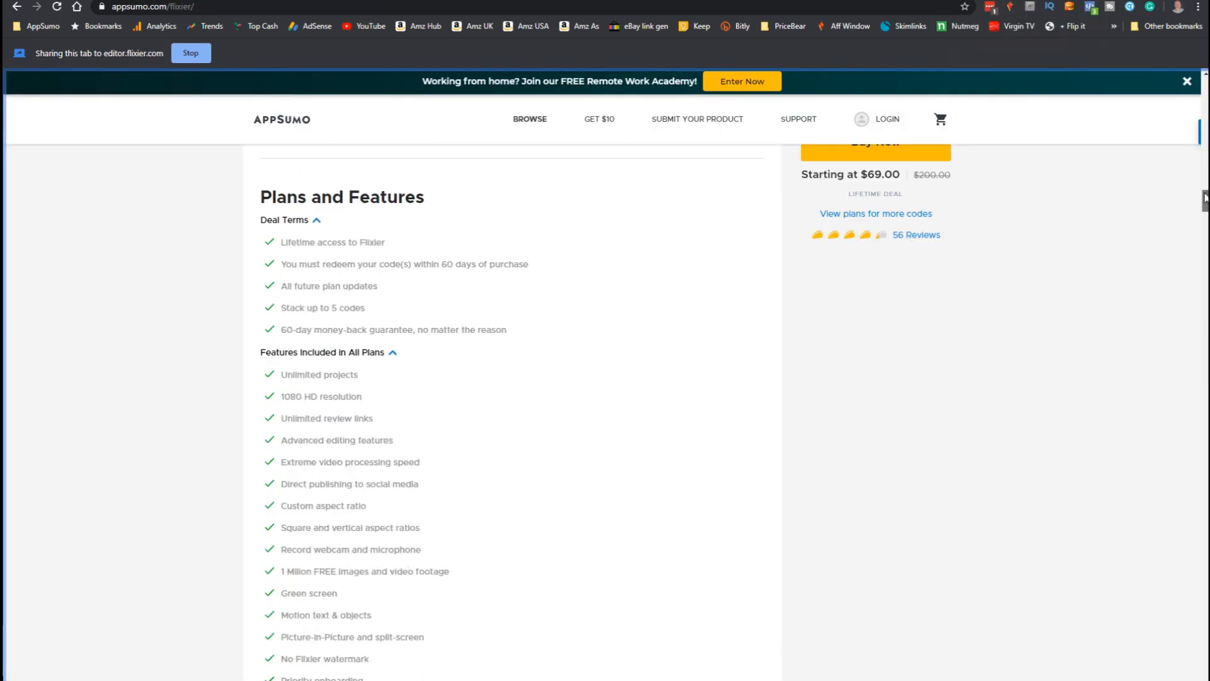
Scroll AppSumo's Flixier plans and features, then show Flixier's motion title templates
{"action": "scroll", "scroll_direction": "up", "scroll_amount": 3}
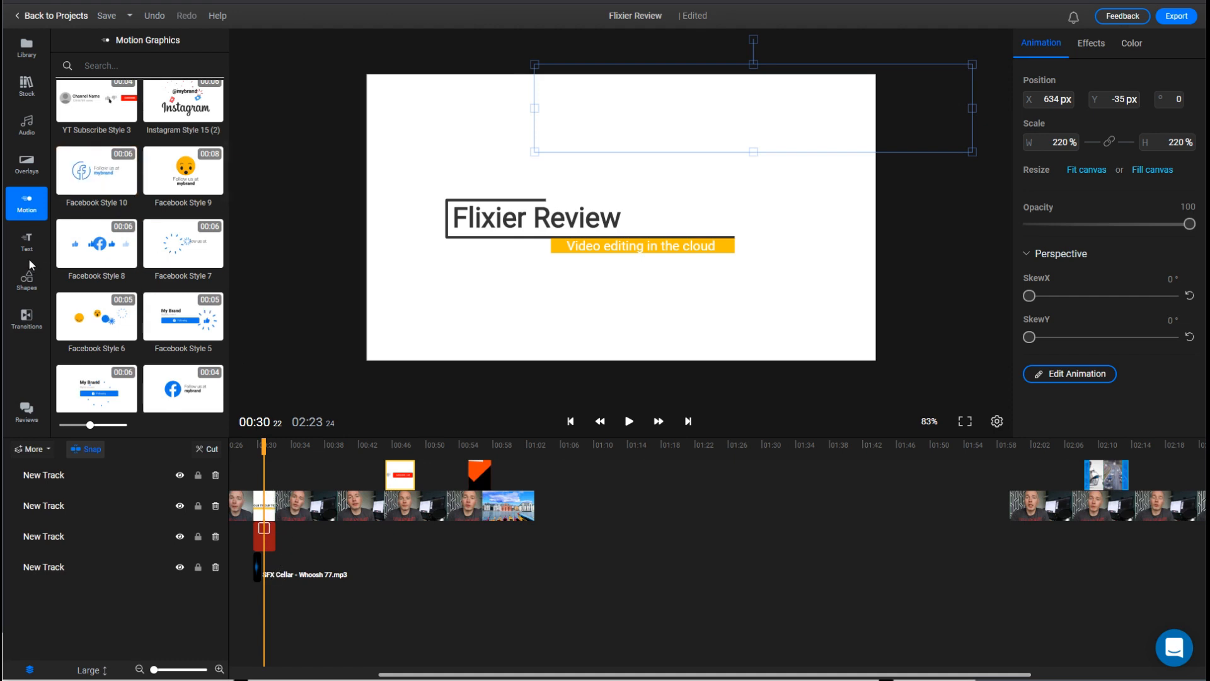
{"action": "left_click", "coordinate": [27, 242]}
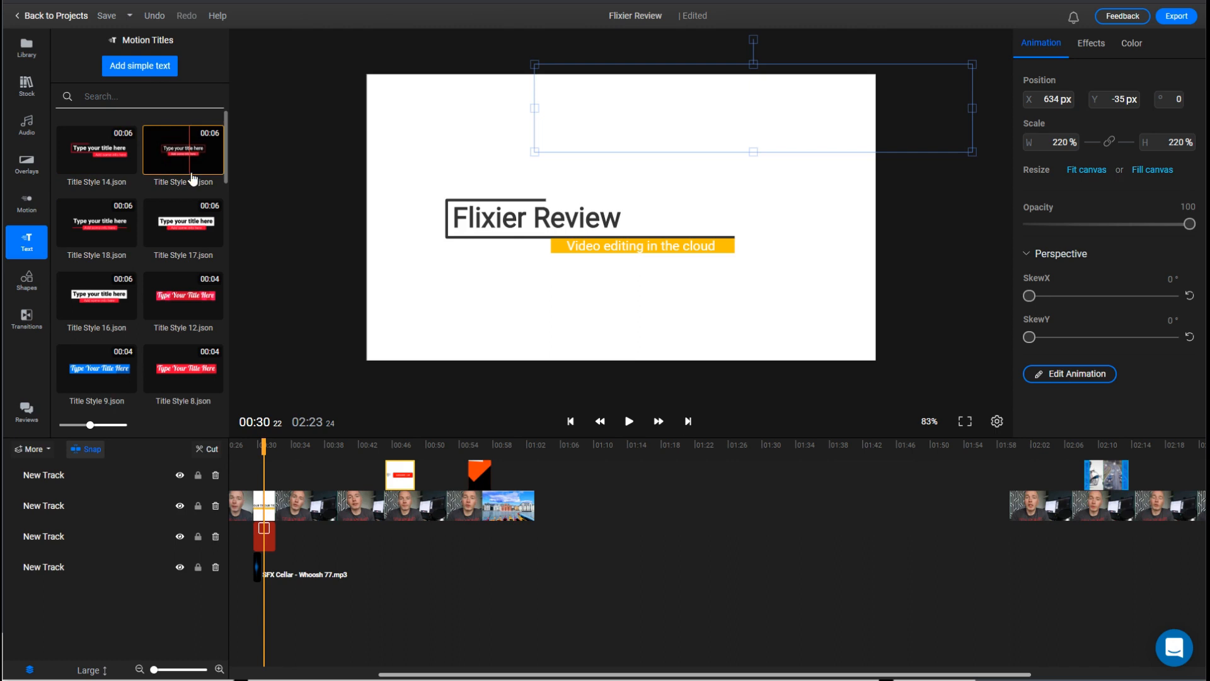
{"action": "scroll", "scroll_direction": "down", "scroll_amount": 3}
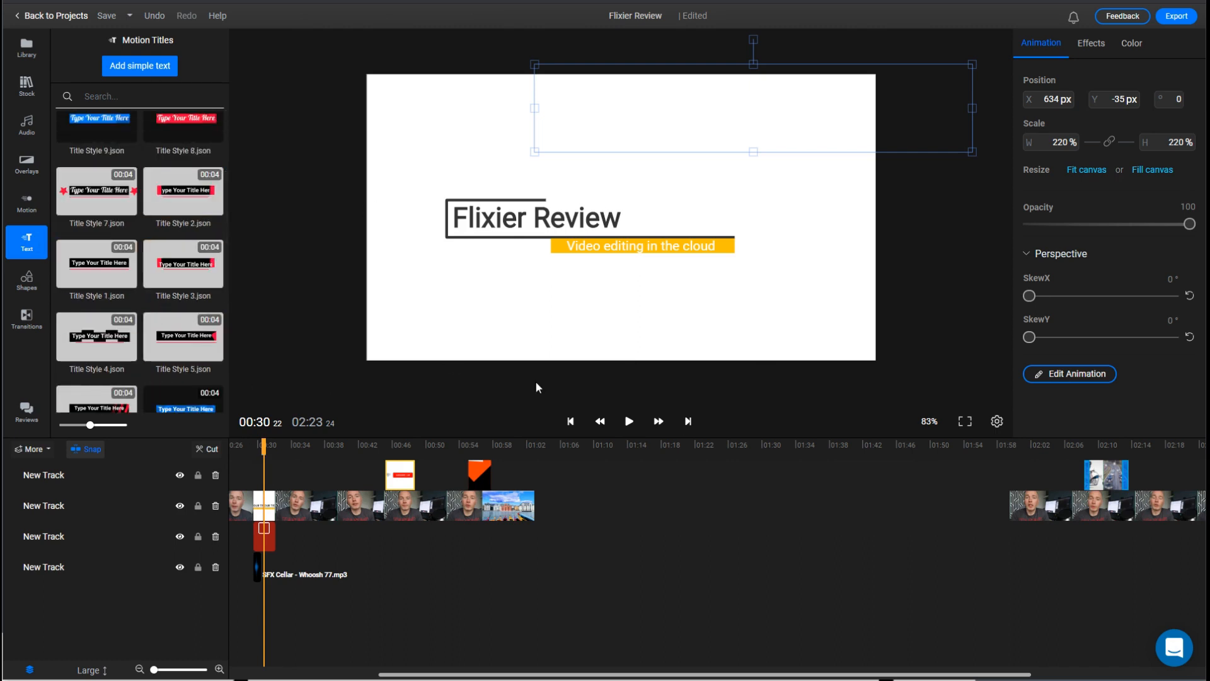
{"action": "mouse_move", "coordinate": [120, 280]}
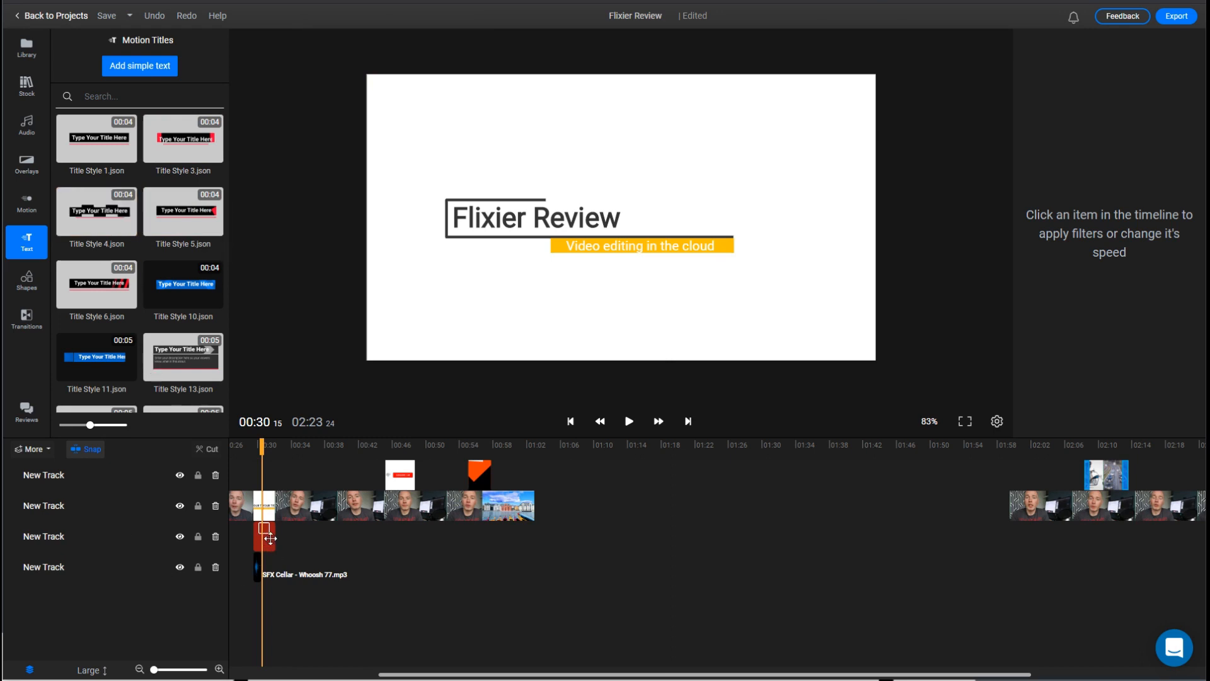
{"action": "left_click", "coordinate": [26, 280]}
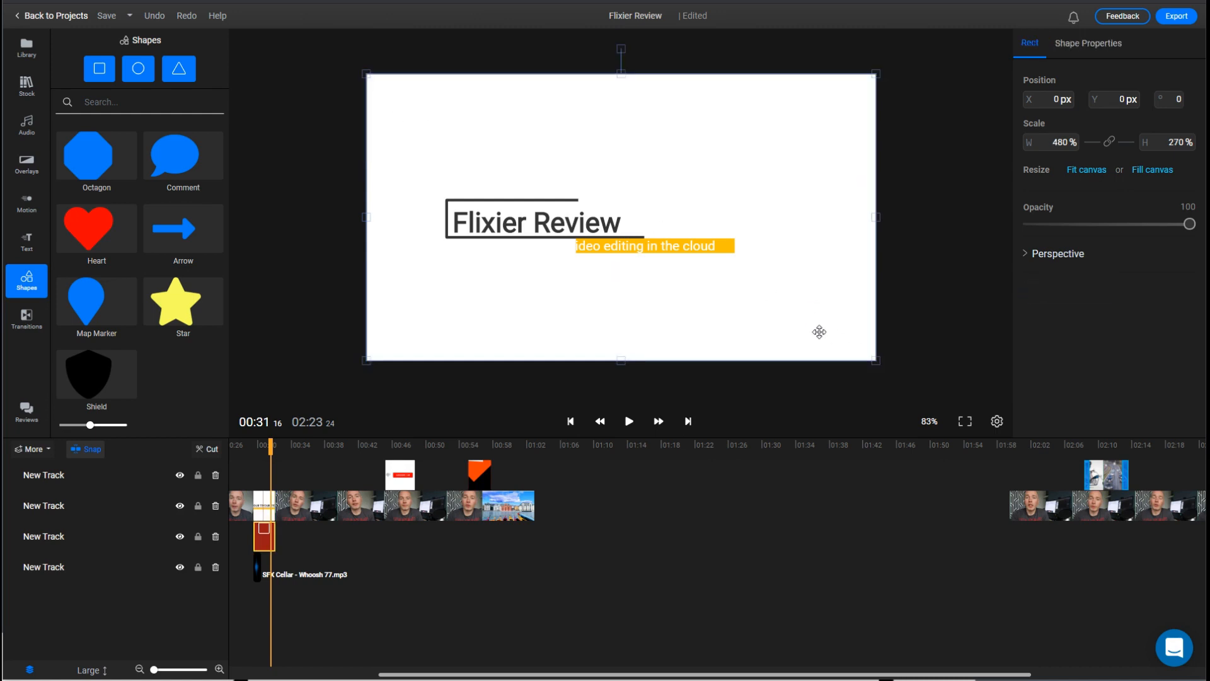
View the white rectangle's Shape Properties colour and stroke, then show the Personal Library
{"action": "left_click", "coordinate": [1089, 43]}
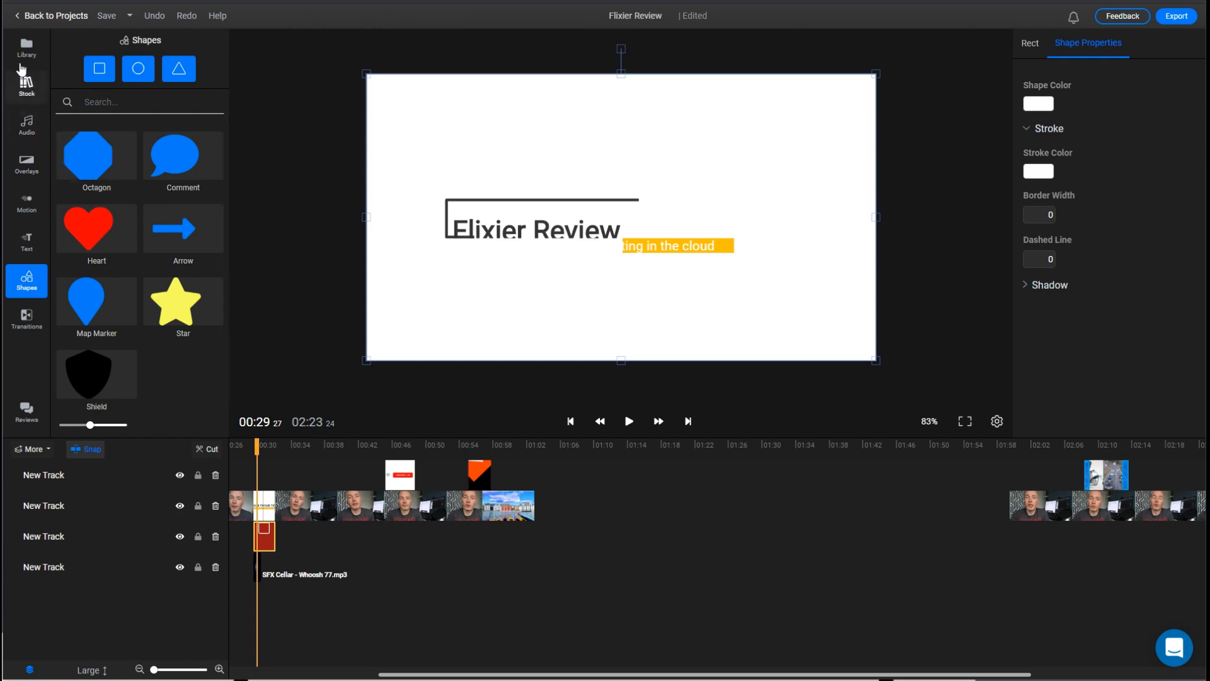
{"action": "left_click", "coordinate": [27, 48]}
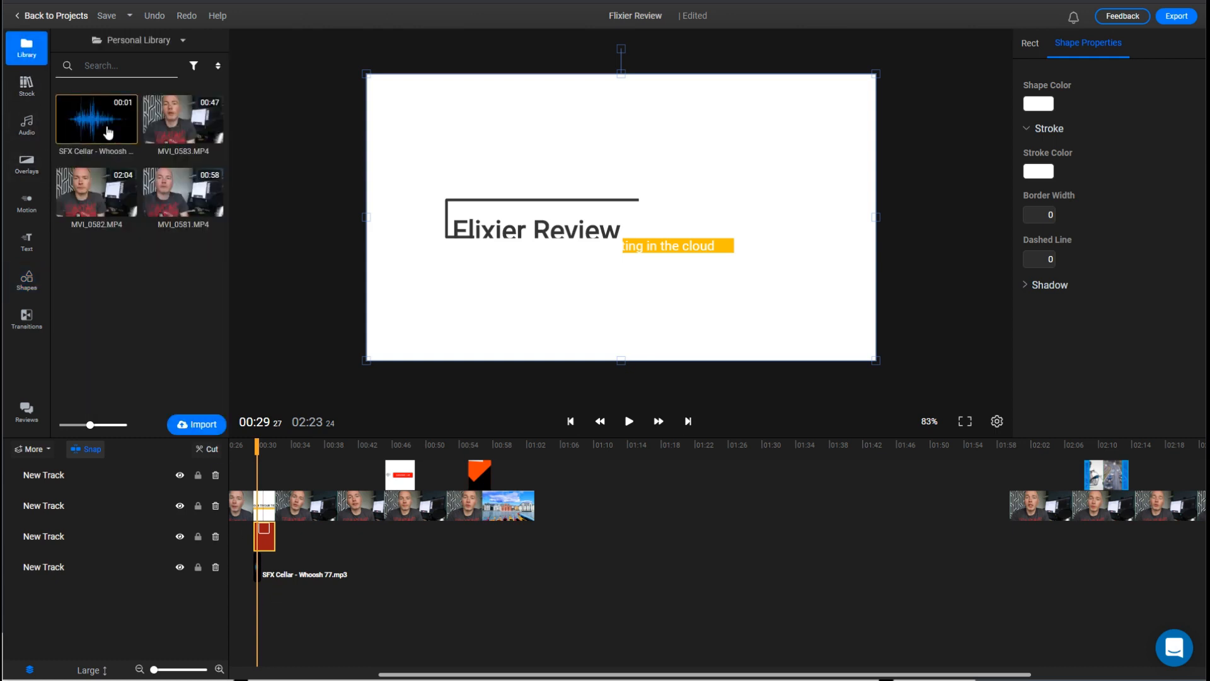
{"action": "mouse_move", "coordinate": [271, 353]}
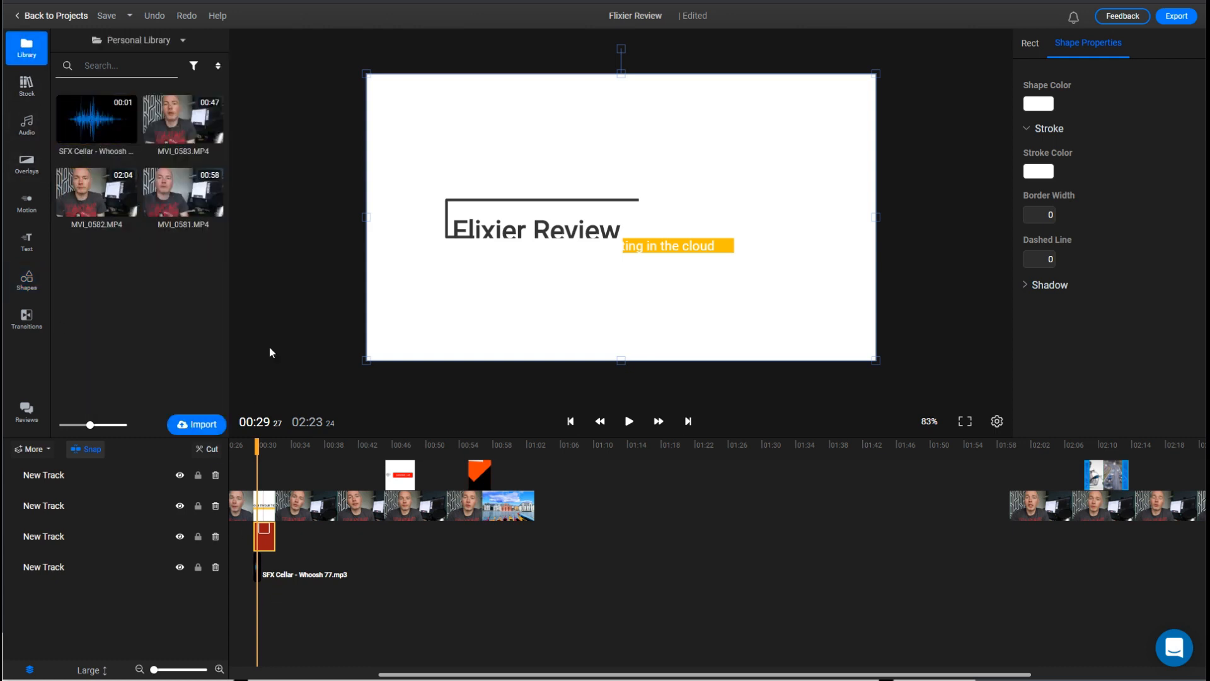
{"action": "mouse_move", "coordinate": [245, 457]}
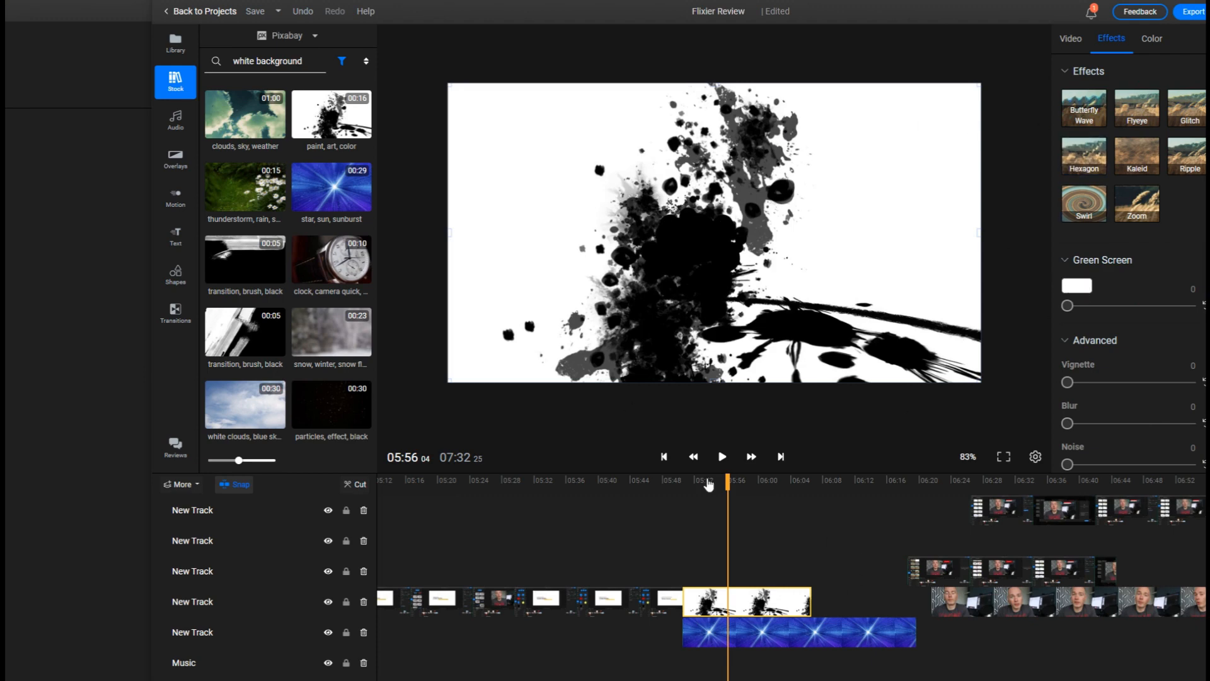
{"action": "mouse_move", "coordinate": [791, 584]}
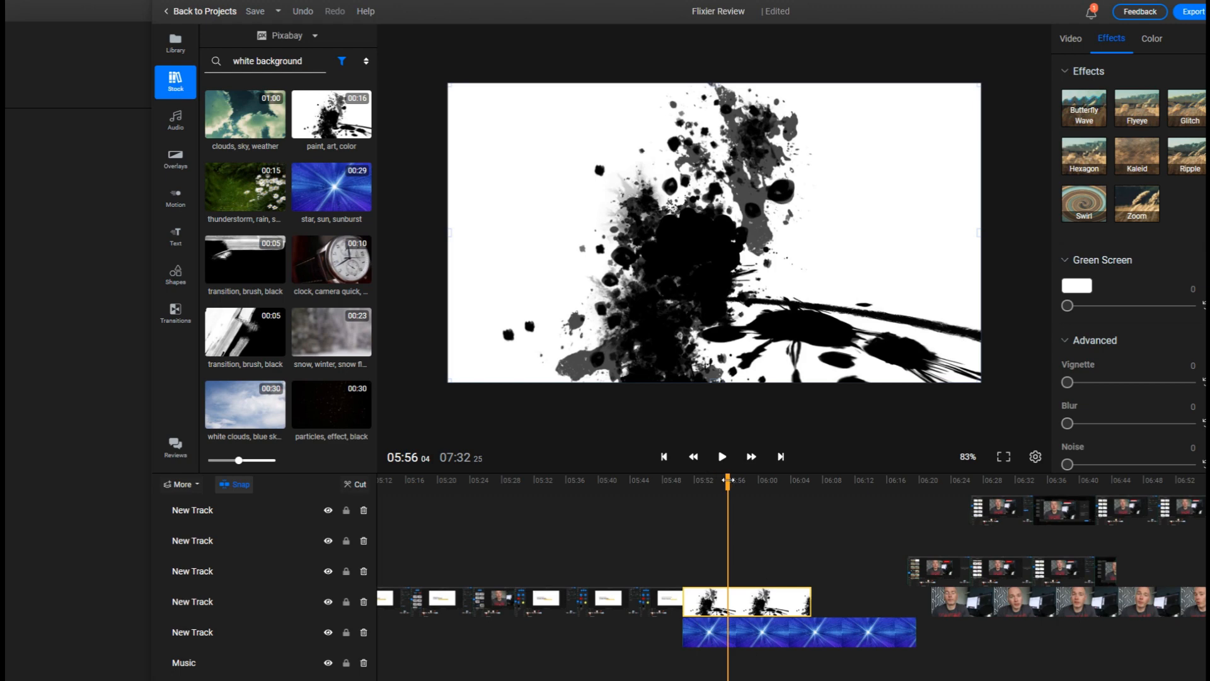
Key the ink-splash clip with Green Screen colour white at strength 62
{"action": "left_click_drag", "start_coordinate": [730, 479], "coordinate": [702, 479]}
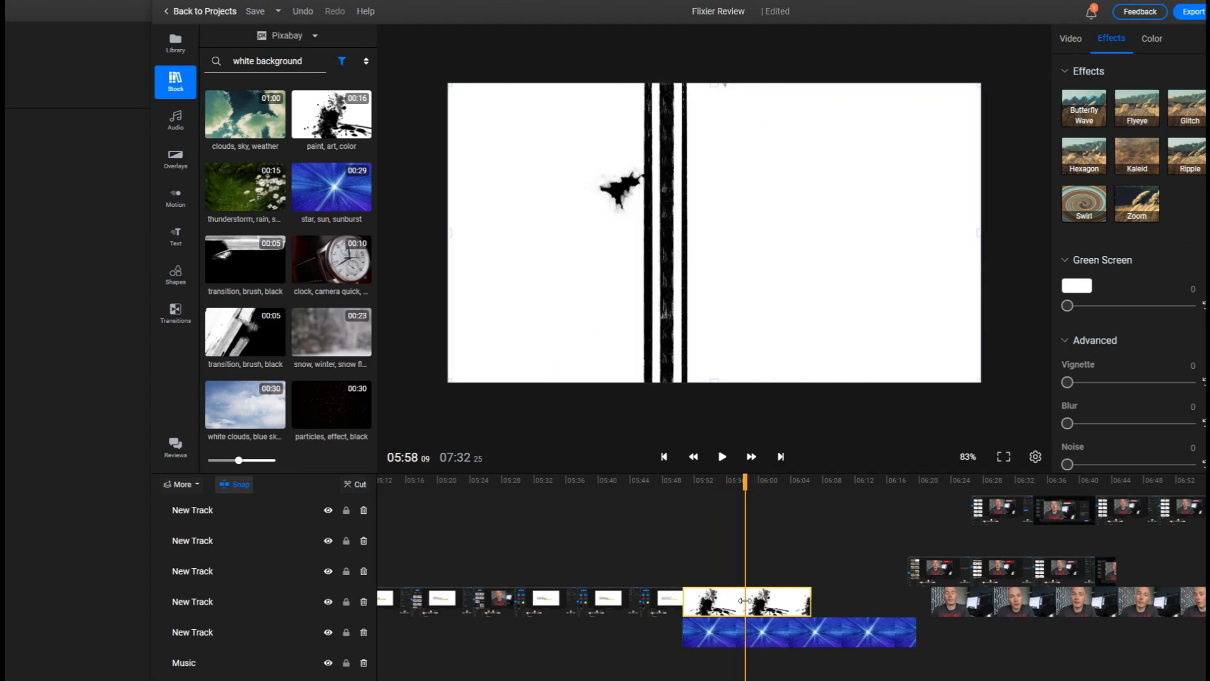
{"action": "left_click", "coordinate": [1076, 285]}
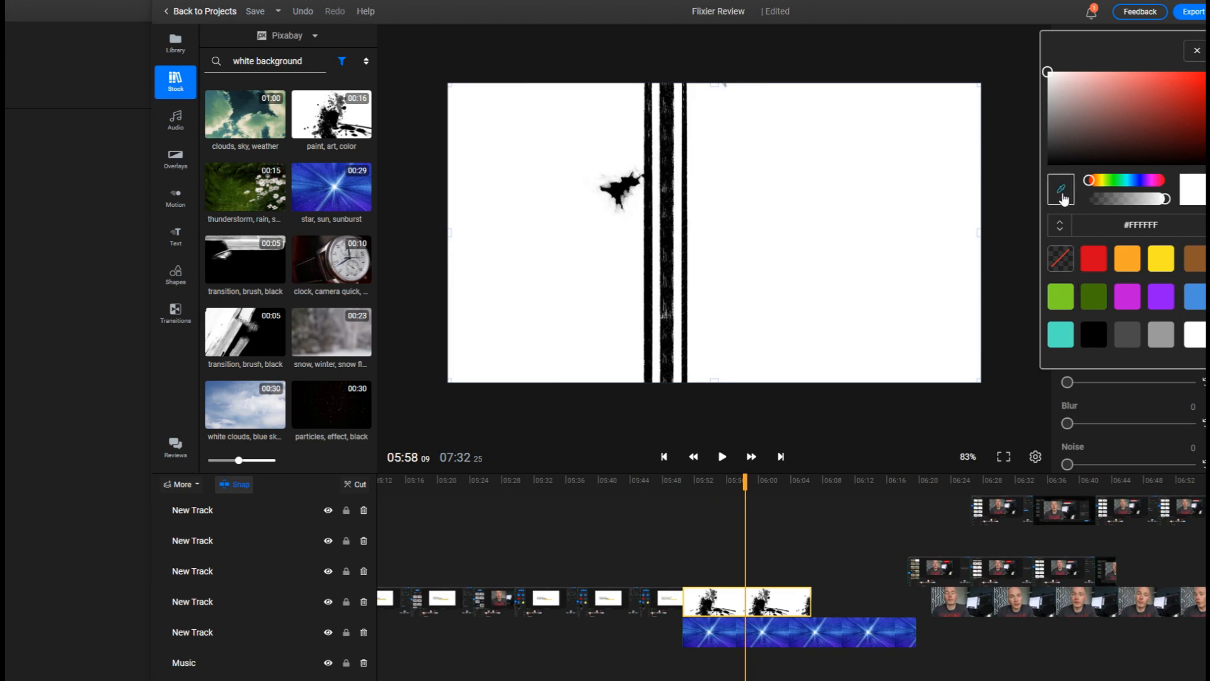
{"action": "mouse_move", "coordinate": [1148, 178]}
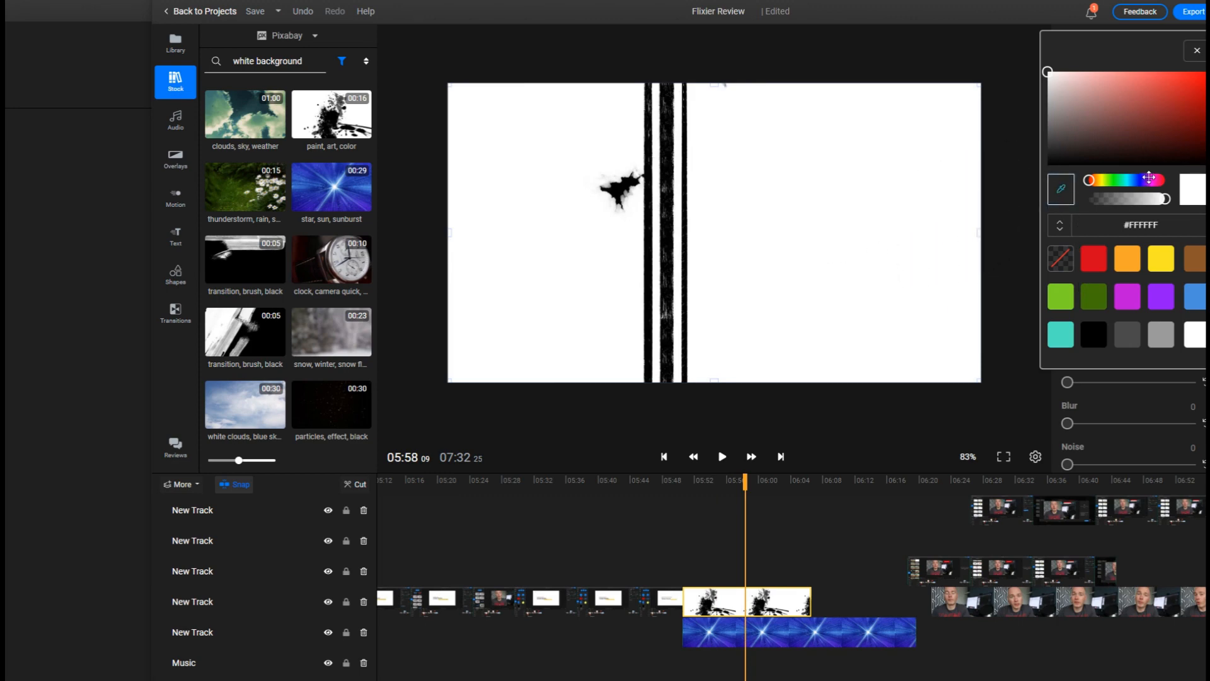
{"action": "left_click", "coordinate": [1111, 38]}
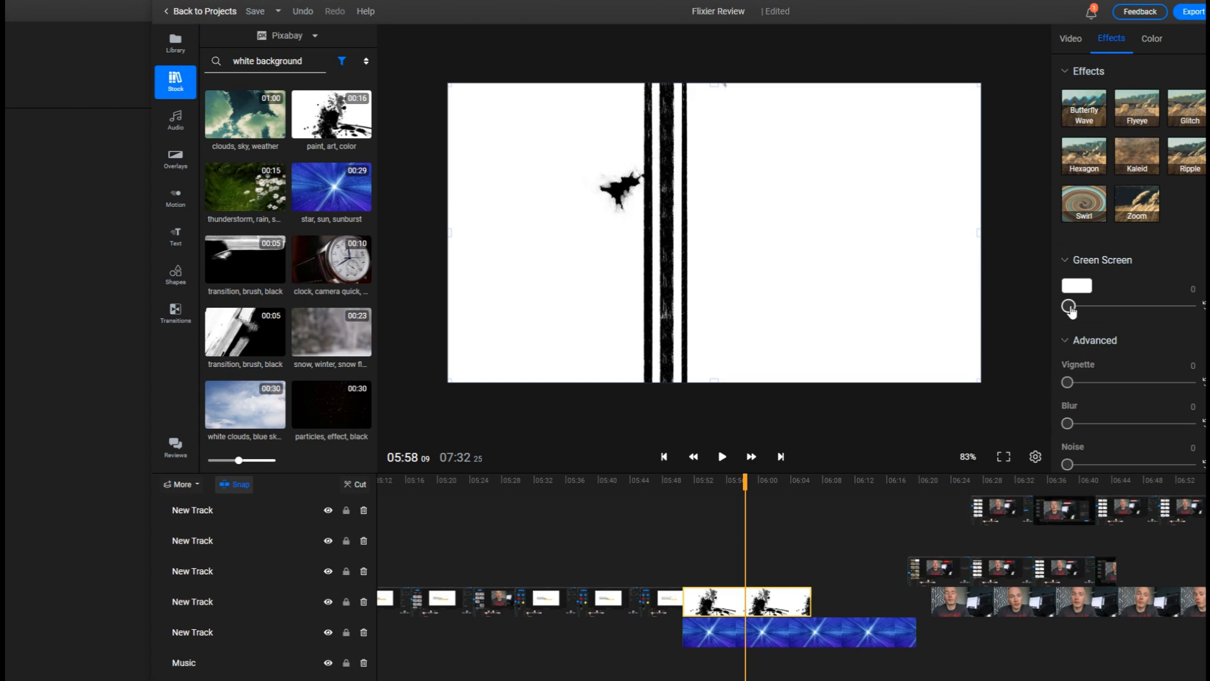
{"action": "left_click_drag", "start_coordinate": [1071, 305], "coordinate": [1189, 306]}
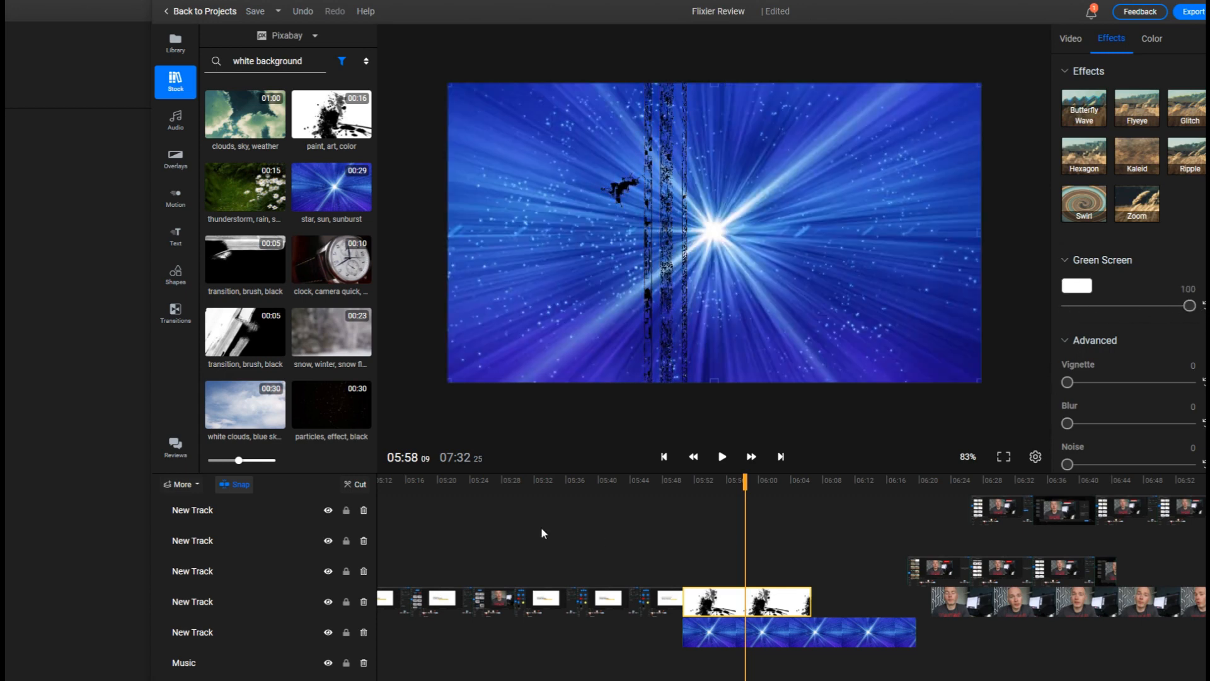
{"action": "left_click", "coordinate": [722, 457]}
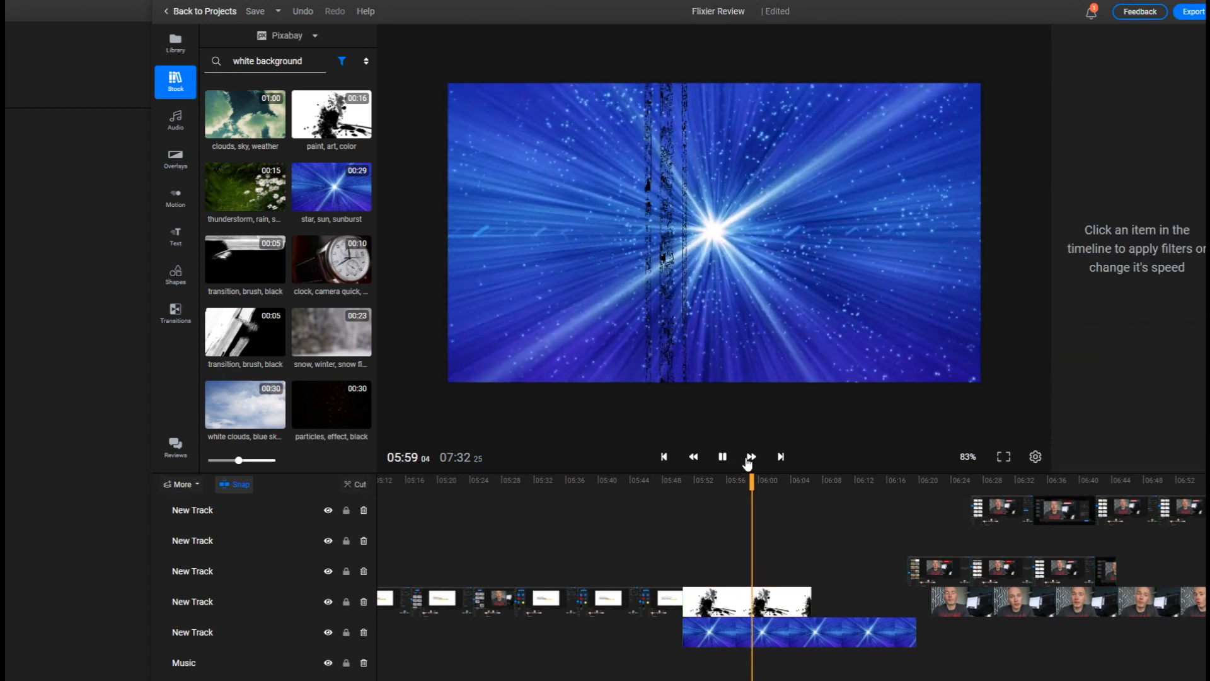
{"action": "left_click", "coordinate": [747, 601]}
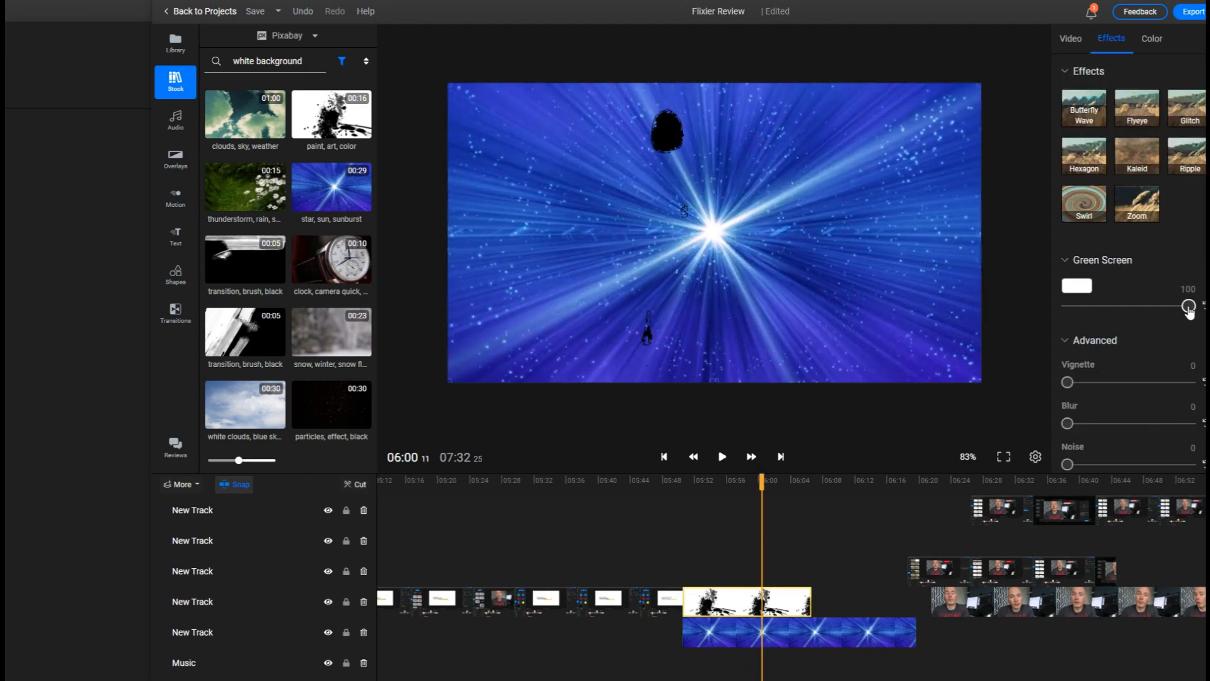
{"action": "left_click_drag", "start_coordinate": [1189, 306], "coordinate": [1145, 307]}
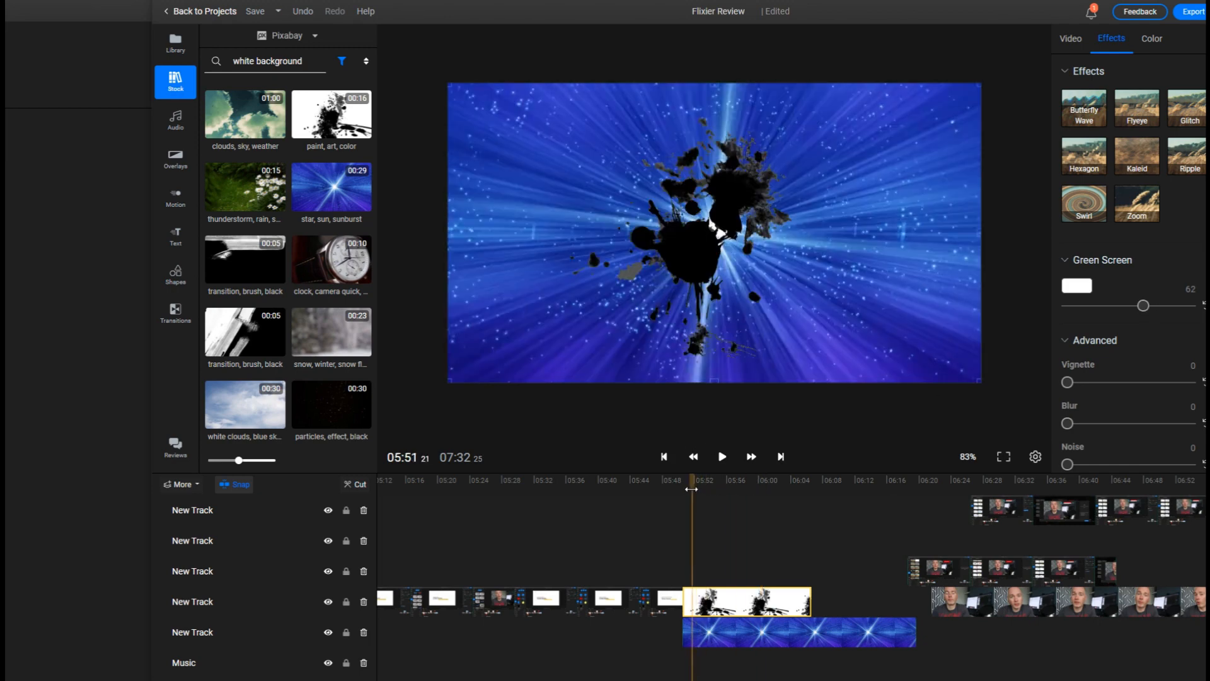
{"action": "left_click", "coordinate": [722, 456]}
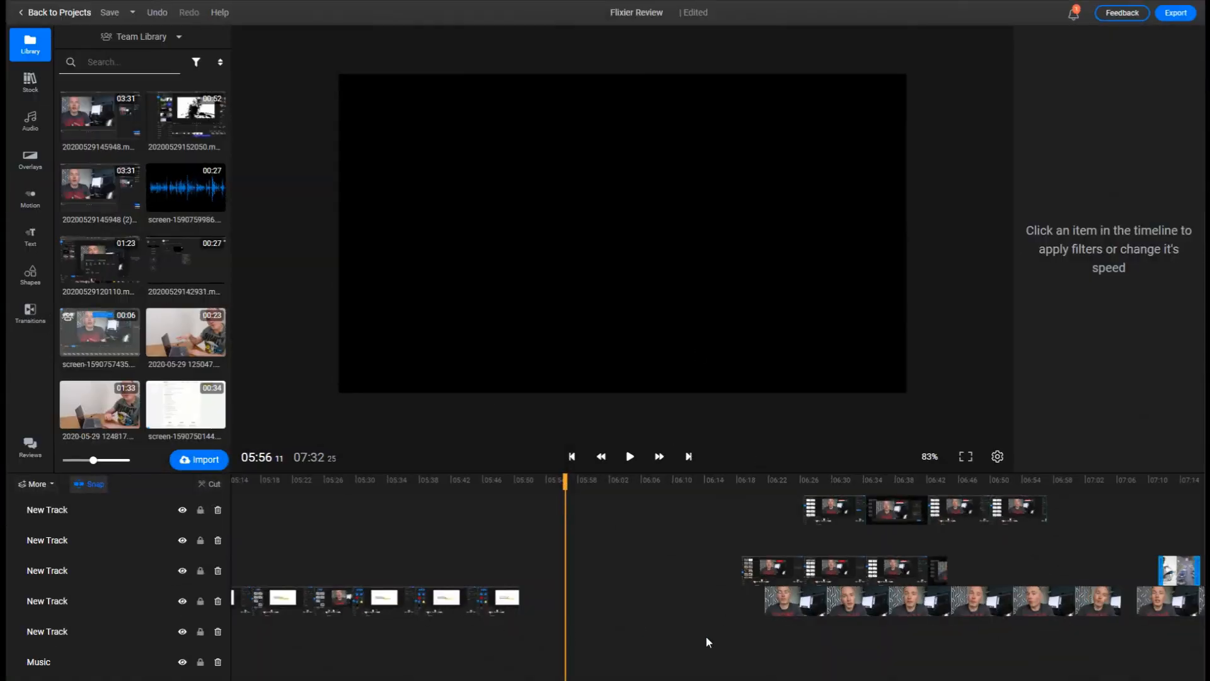
{"action": "mouse_move", "coordinate": [808, 649]}
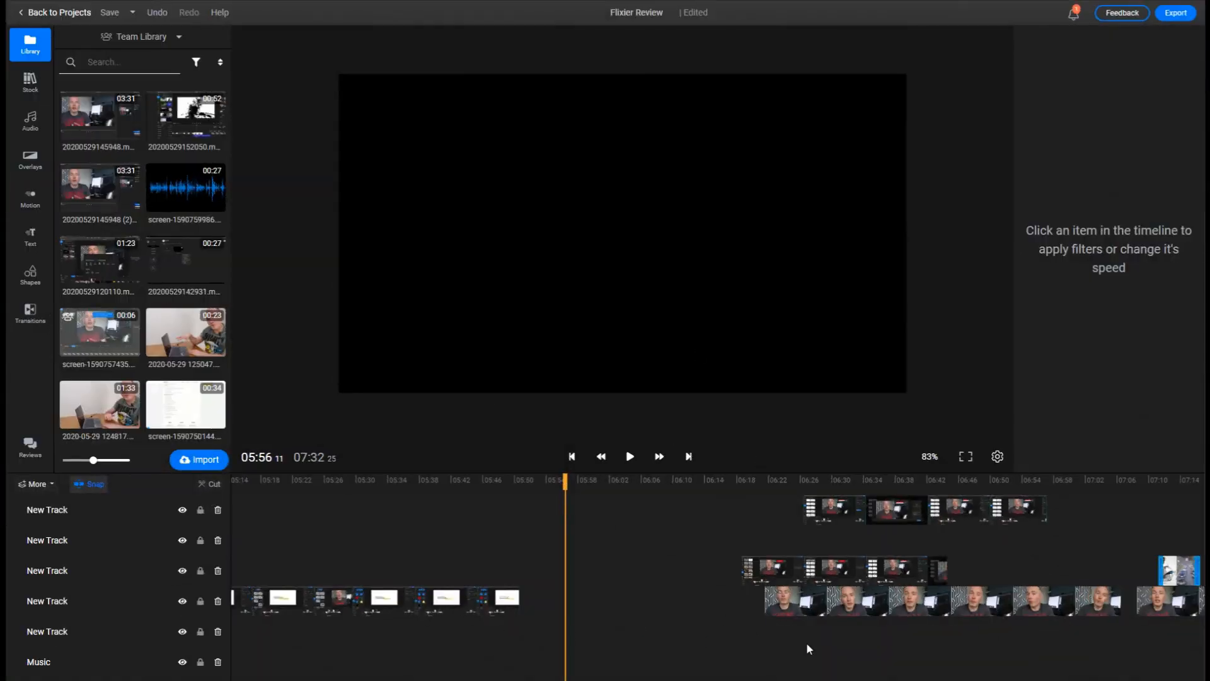
{"action": "mouse_move", "coordinate": [386, 558]}
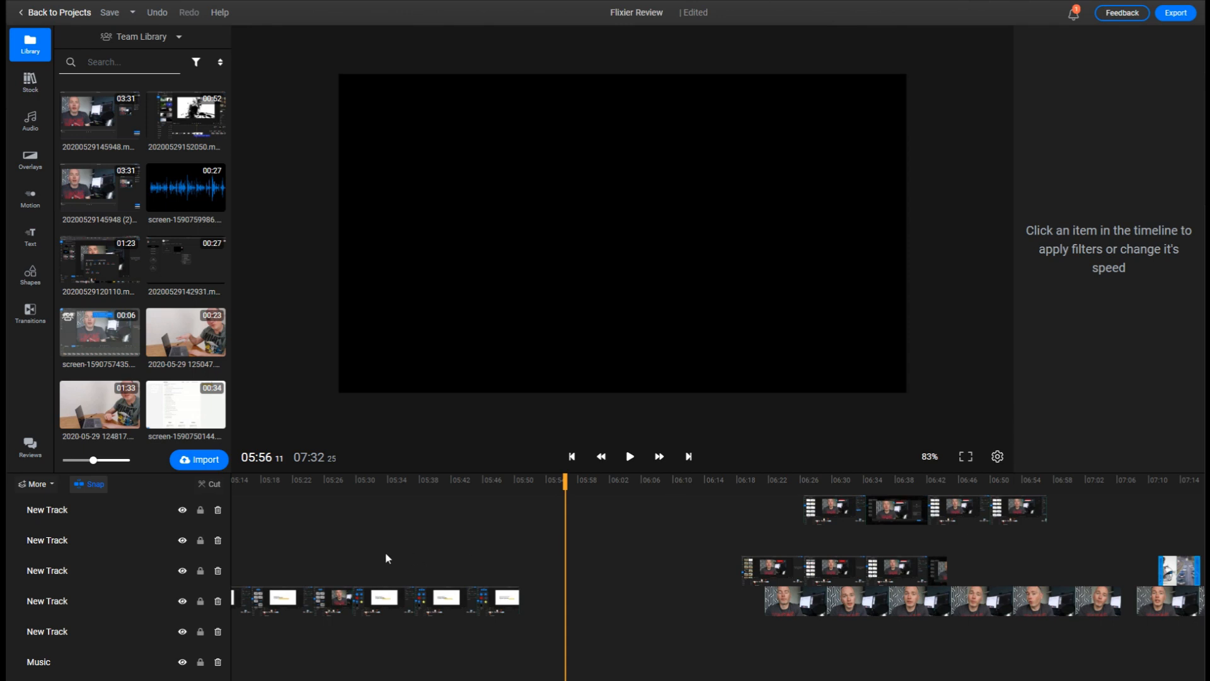
{"action": "mouse_move", "coordinate": [430, 638]}
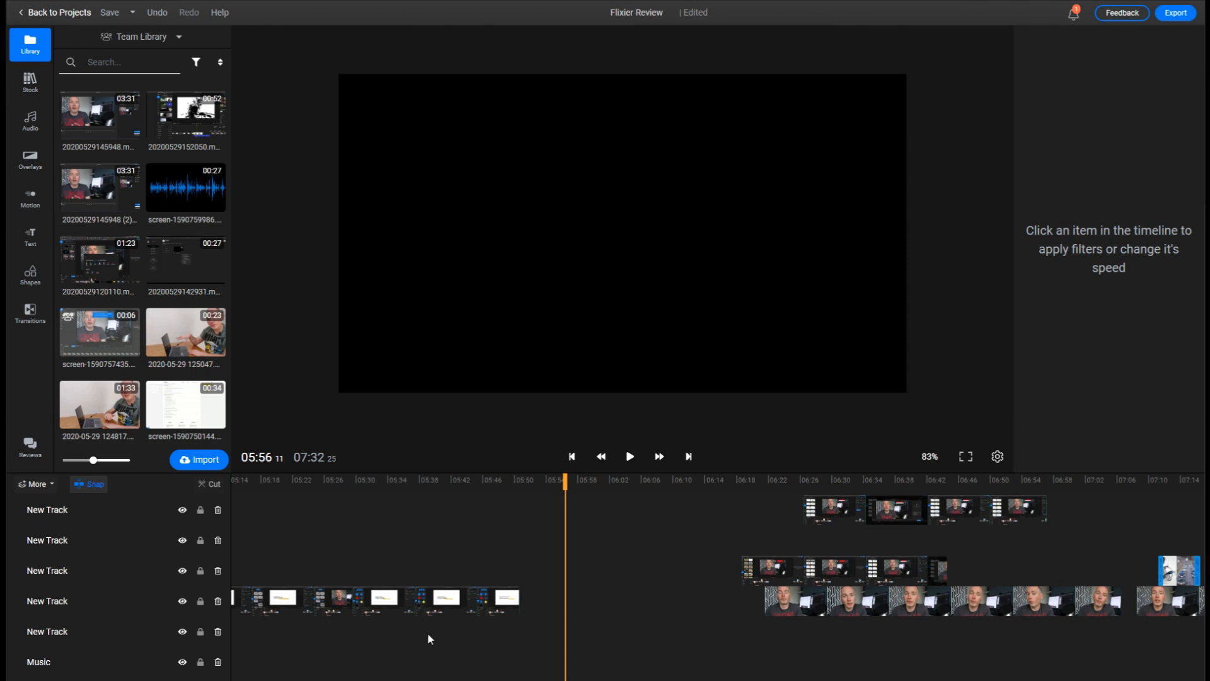
{"action": "mouse_move", "coordinate": [784, 661]}
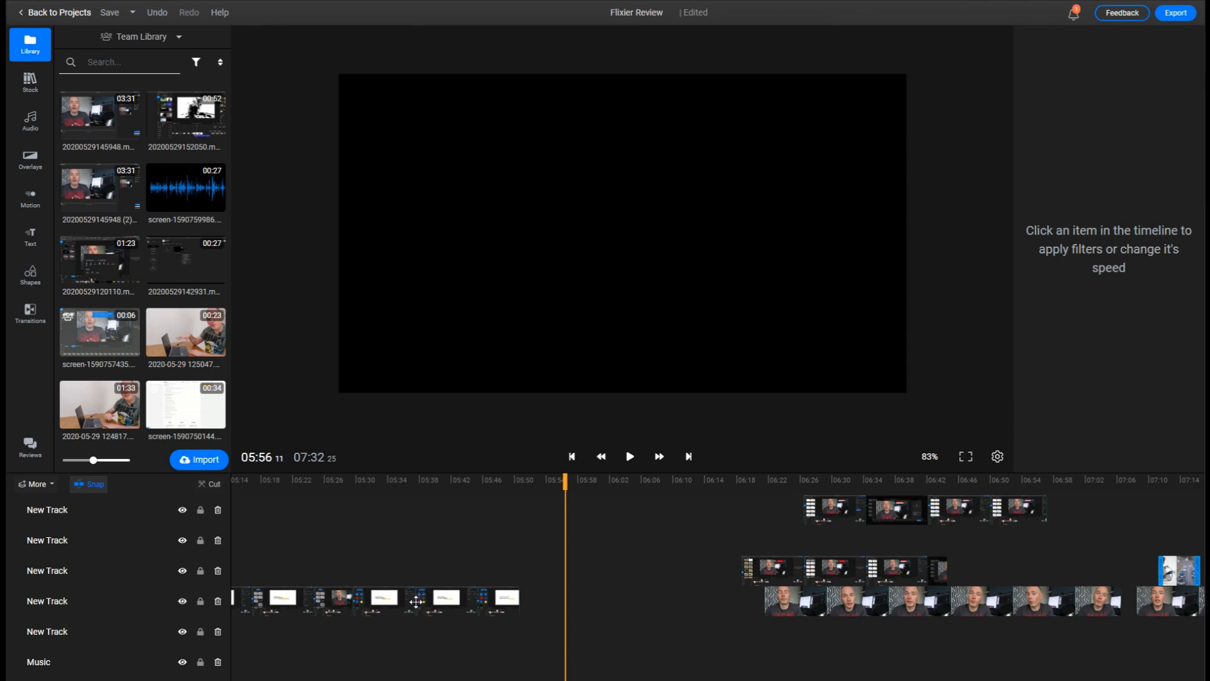
{"action": "mouse_move", "coordinate": [426, 566]}
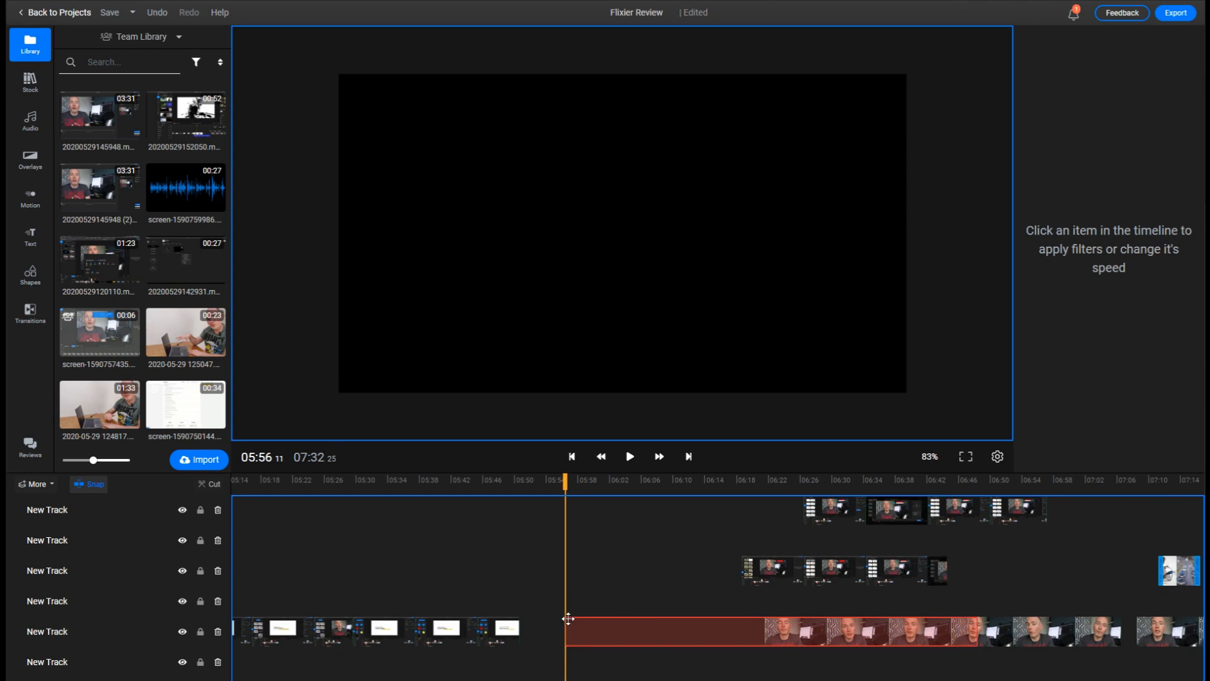
{"action": "left_click_drag", "start_coordinate": [568, 632], "coordinate": [532, 632]}
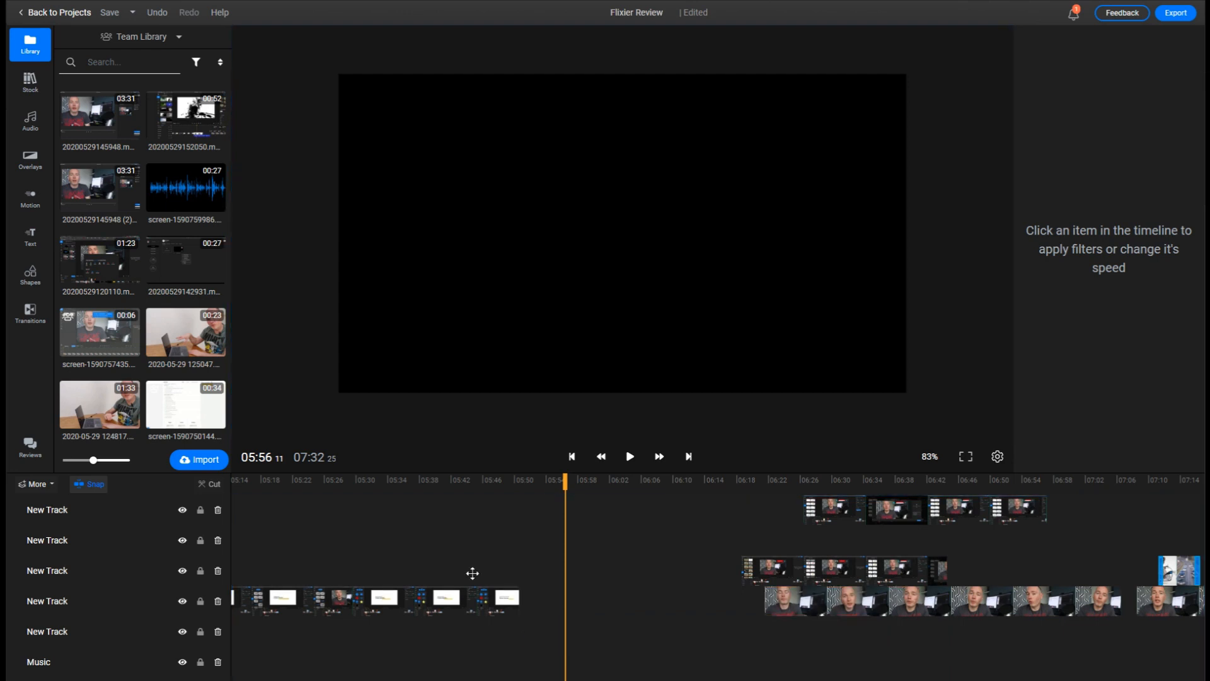
{"action": "mouse_move", "coordinate": [1115, 636]}
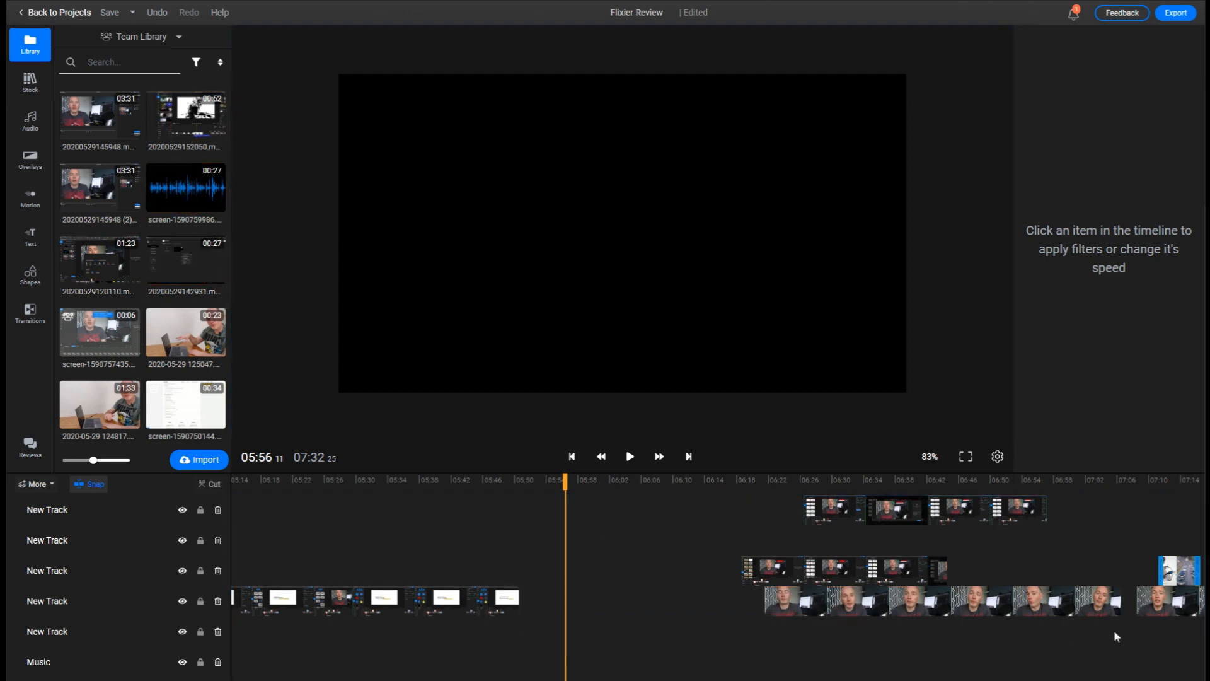
{"action": "mouse_move", "coordinate": [1103, 570]}
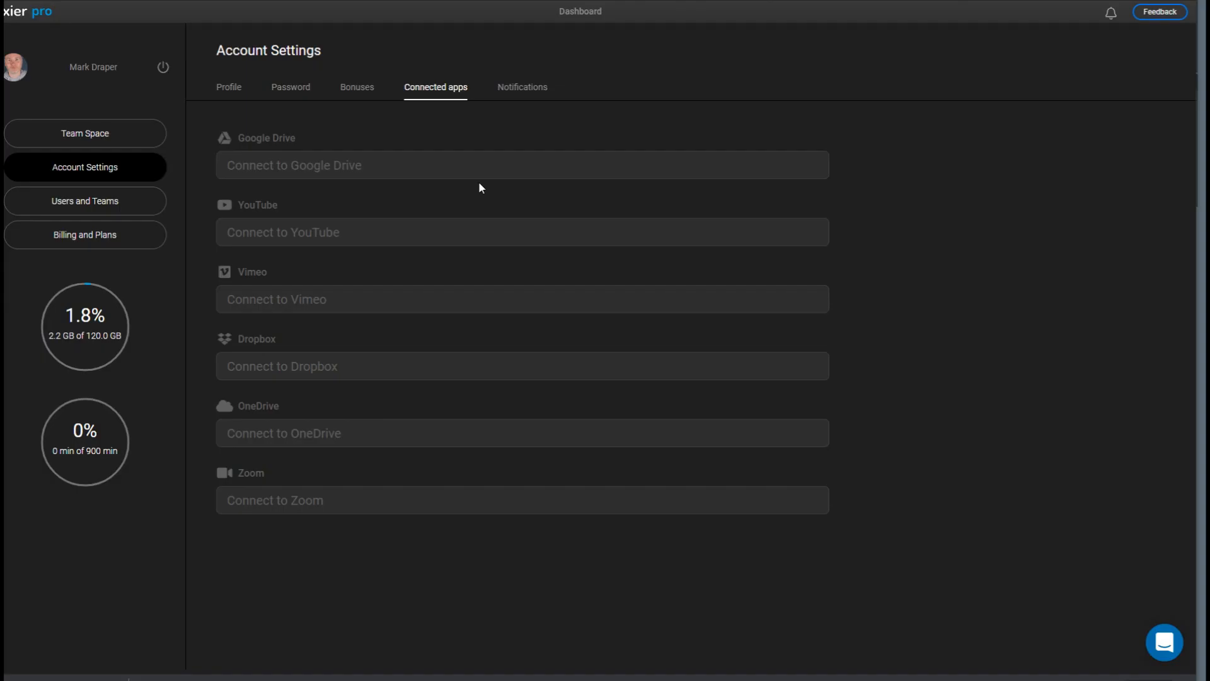
{"action": "mouse_move", "coordinate": [509, 500]}
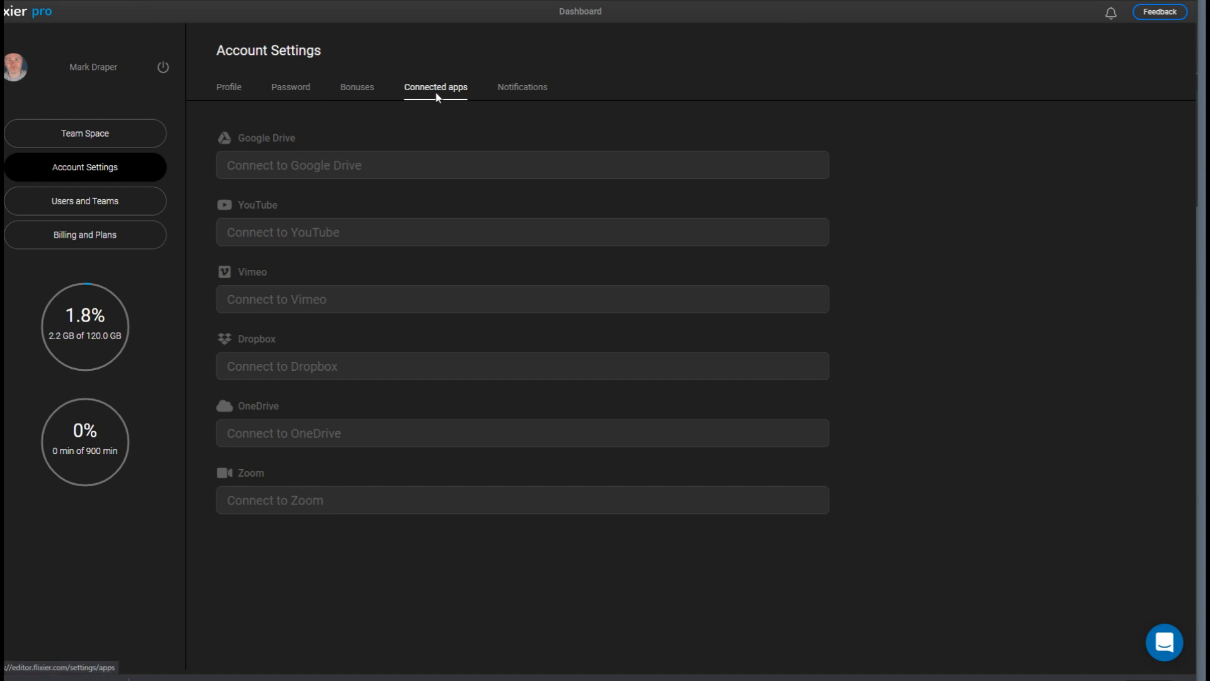
{"action": "mouse_move", "coordinate": [411, 121]}
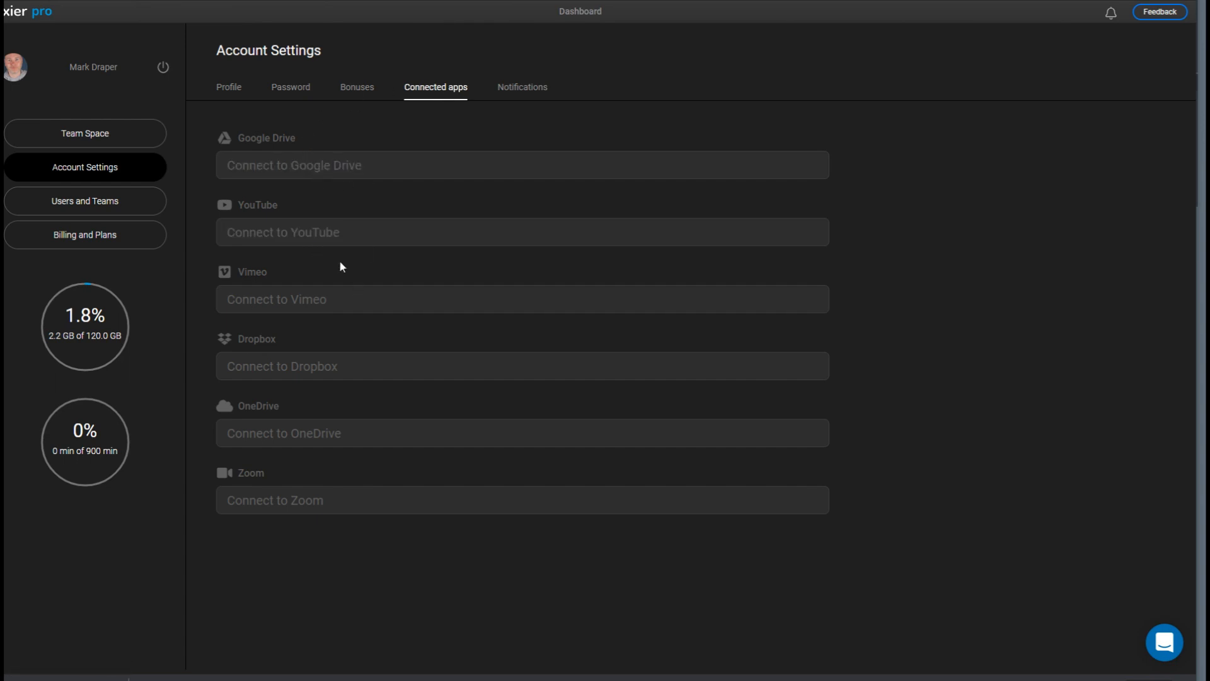
{"action": "mouse_move", "coordinate": [309, 140]}
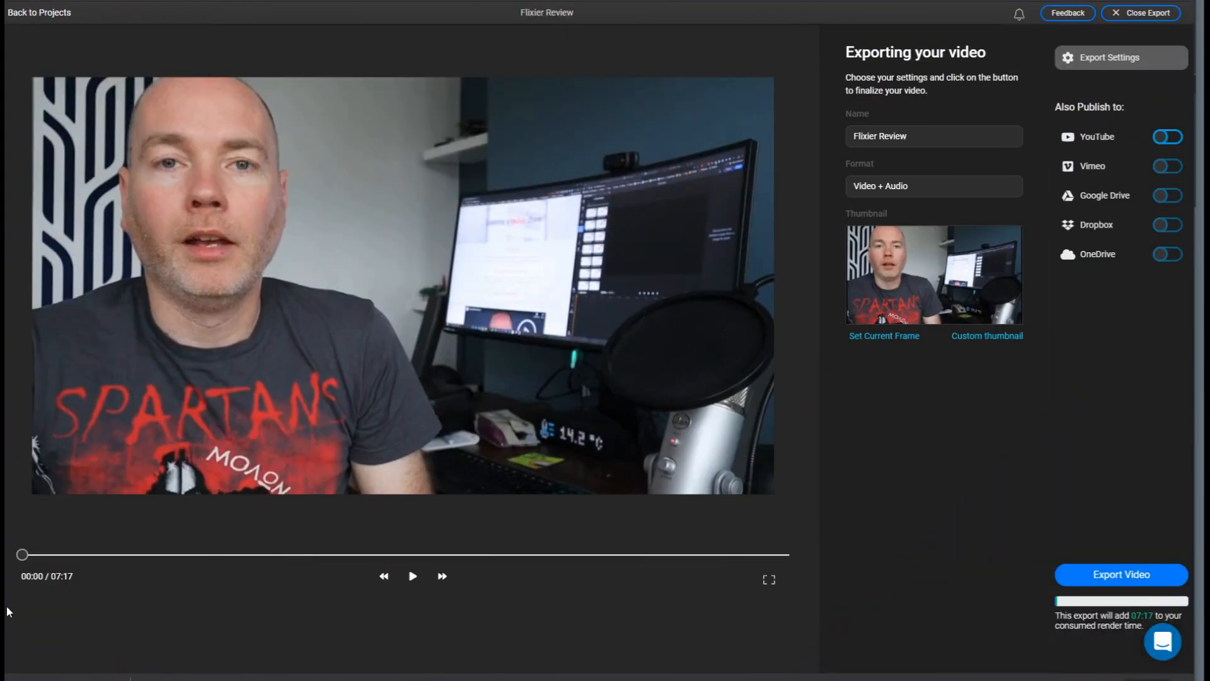
Set the 03:45 frame as thumbnail, enable YouTube publishing, and enter 'Test Export'
{"action": "left_click_drag", "start_coordinate": [22, 554], "coordinate": [309, 554]}
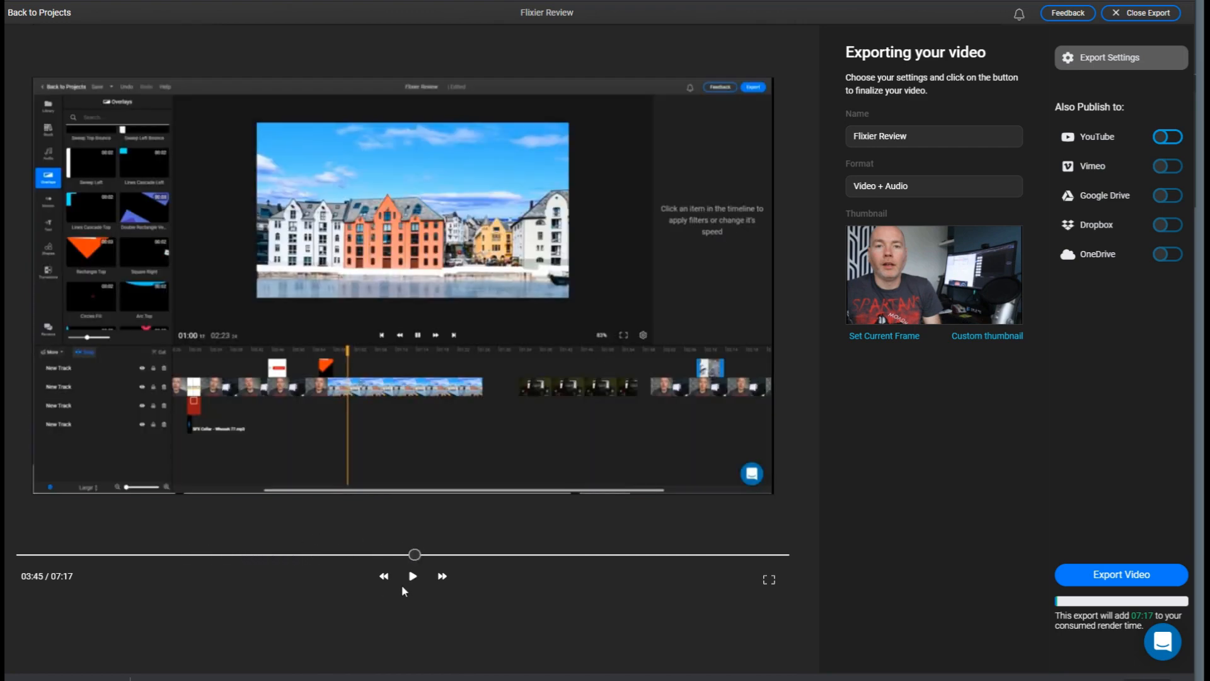
{"action": "left_click", "coordinate": [884, 335]}
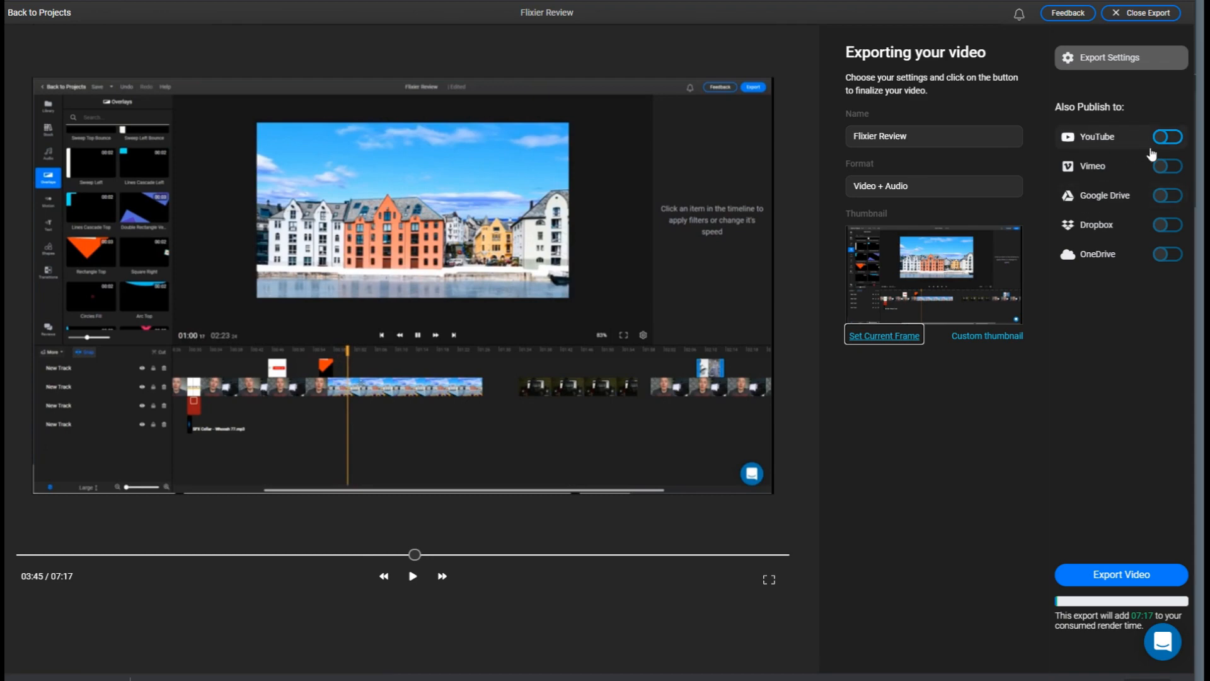
{"action": "left_click", "coordinate": [1168, 137]}
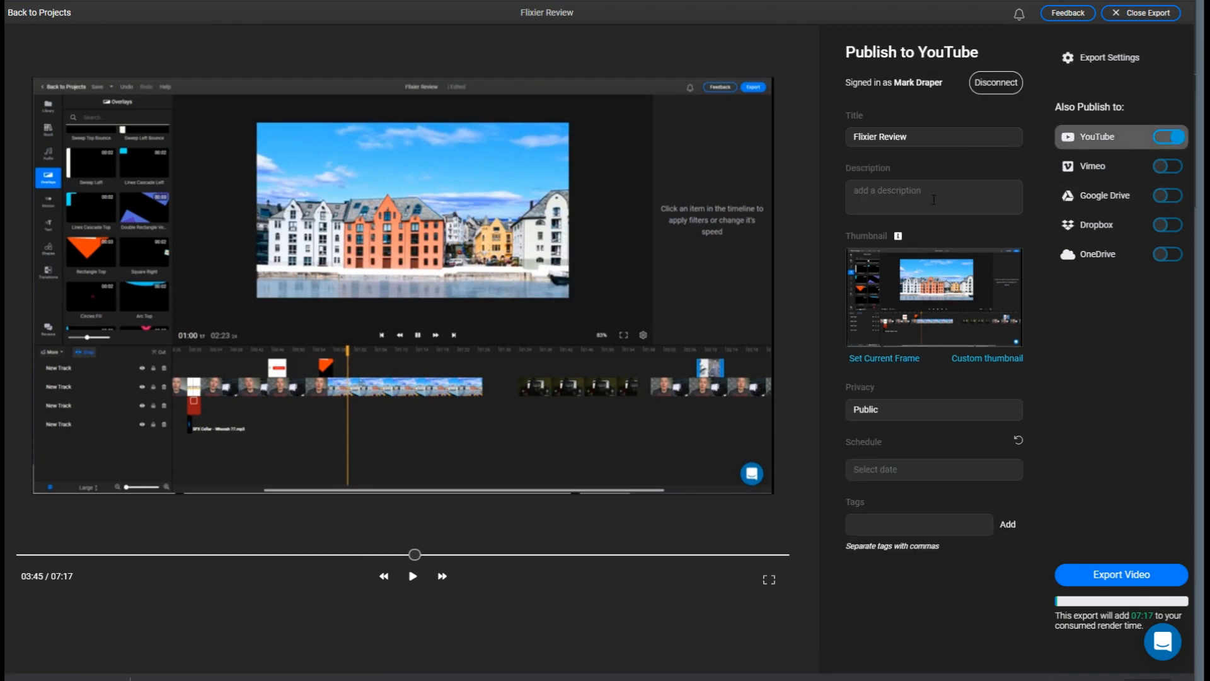
{"action": "type", "text": "Test Export"}
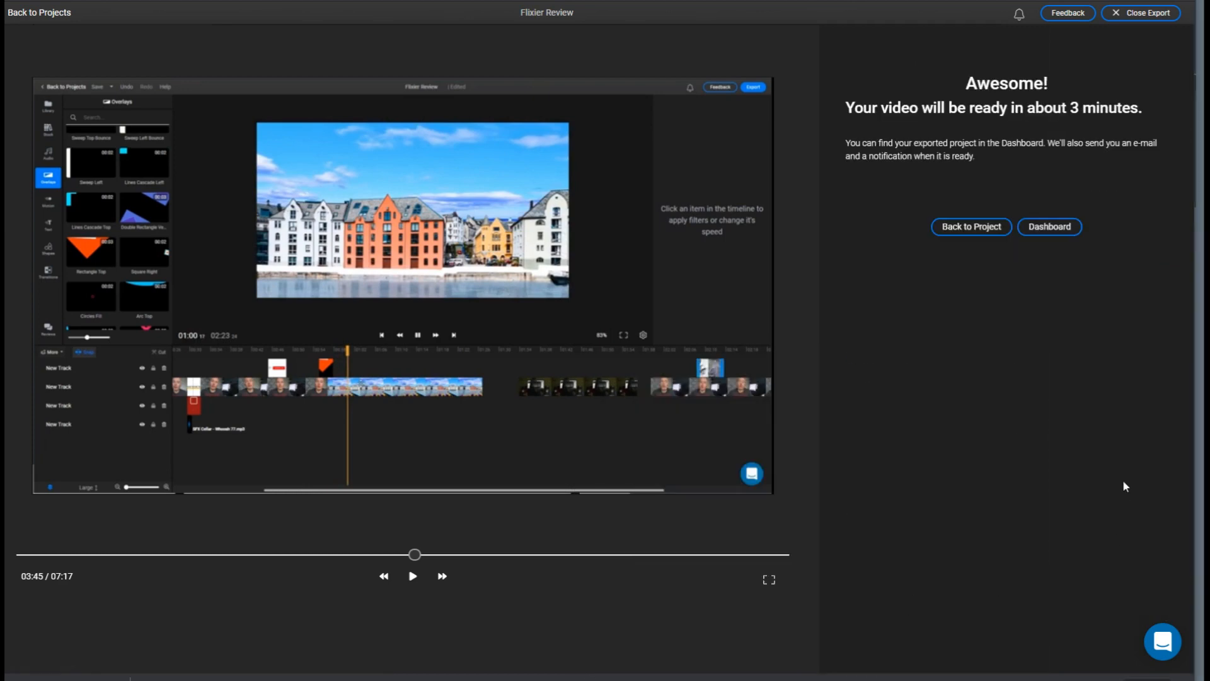
Go to the Dashboard to follow the Flixier Review export
{"action": "left_click", "coordinate": [1049, 226]}
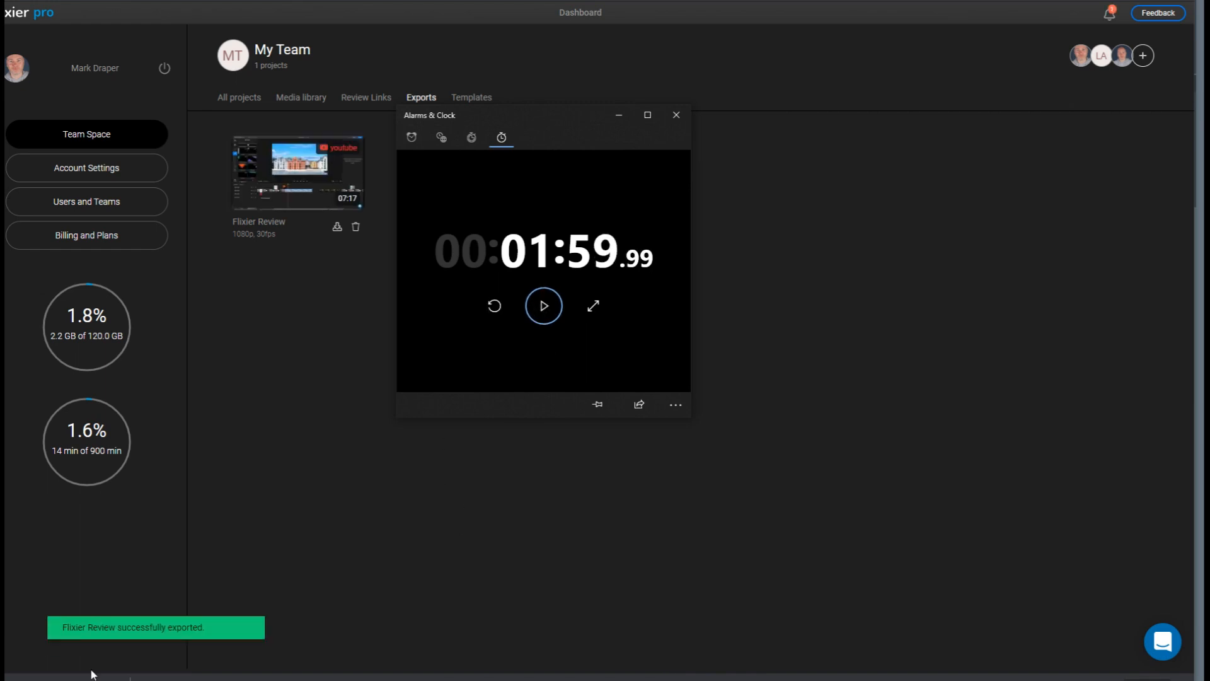
{"action": "mouse_move", "coordinate": [207, 183]}
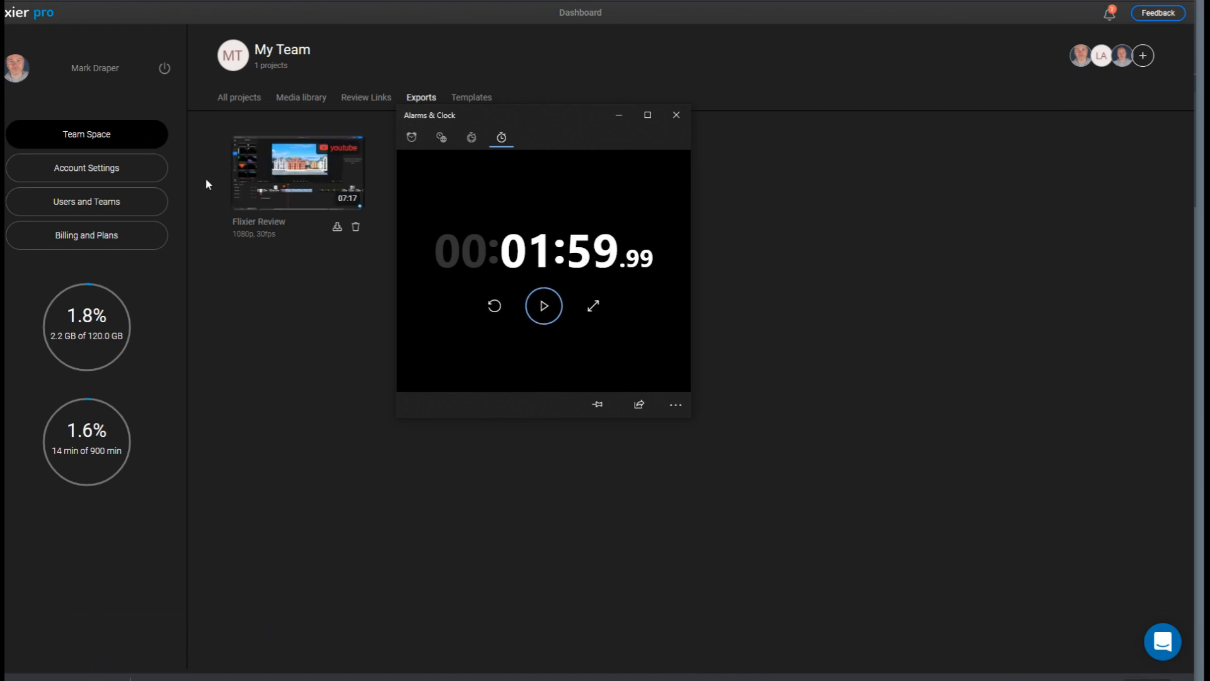